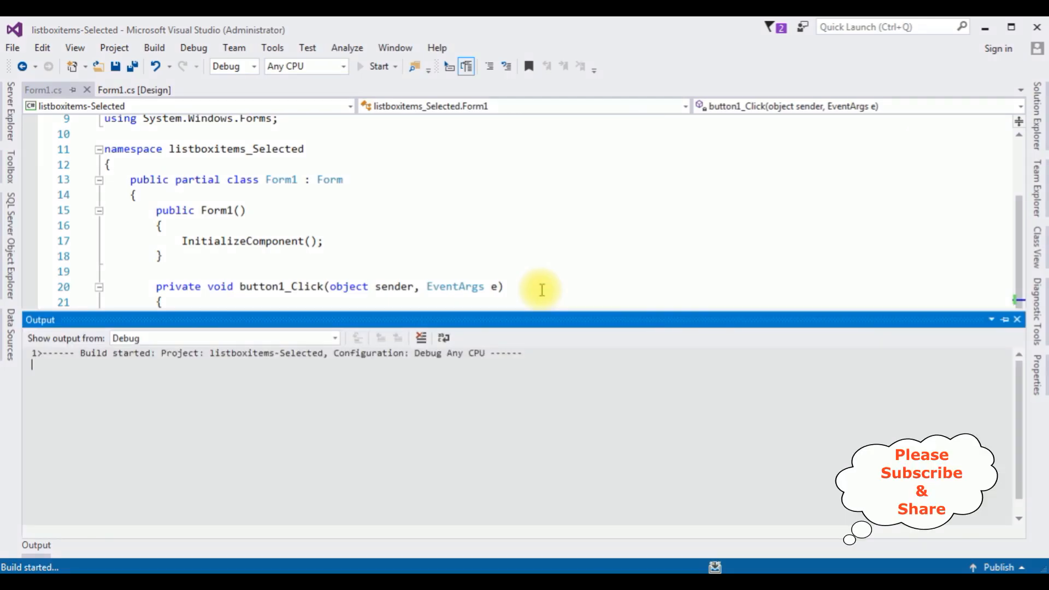
Step: Run the finished fruit picker, select Mango and list the chosen fruits with Get Values
{"action": "left_click", "coordinate": [377, 66]}
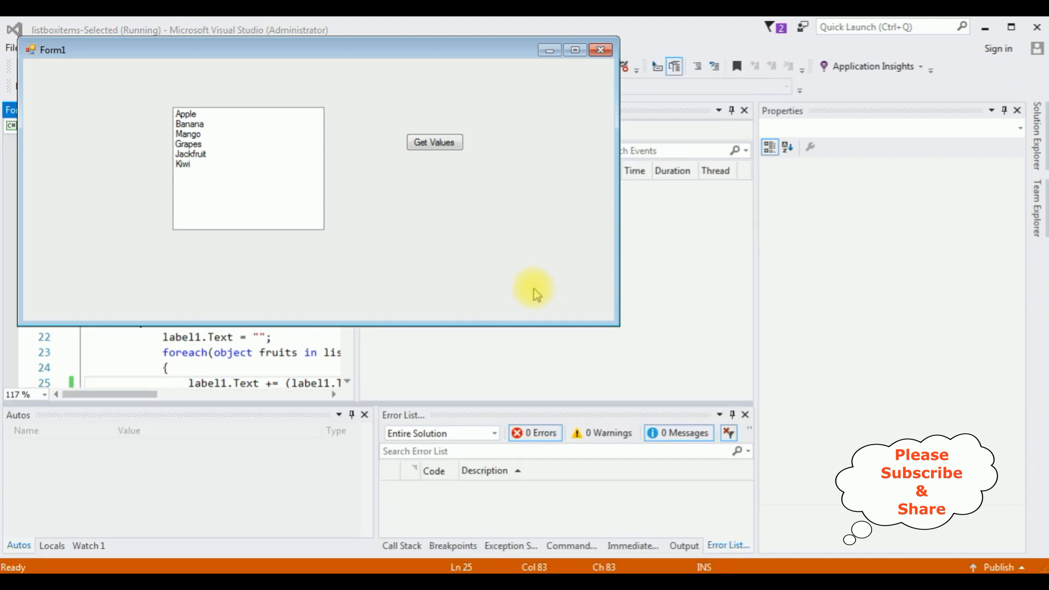
{"action": "mouse_move", "coordinate": [318, 67]}
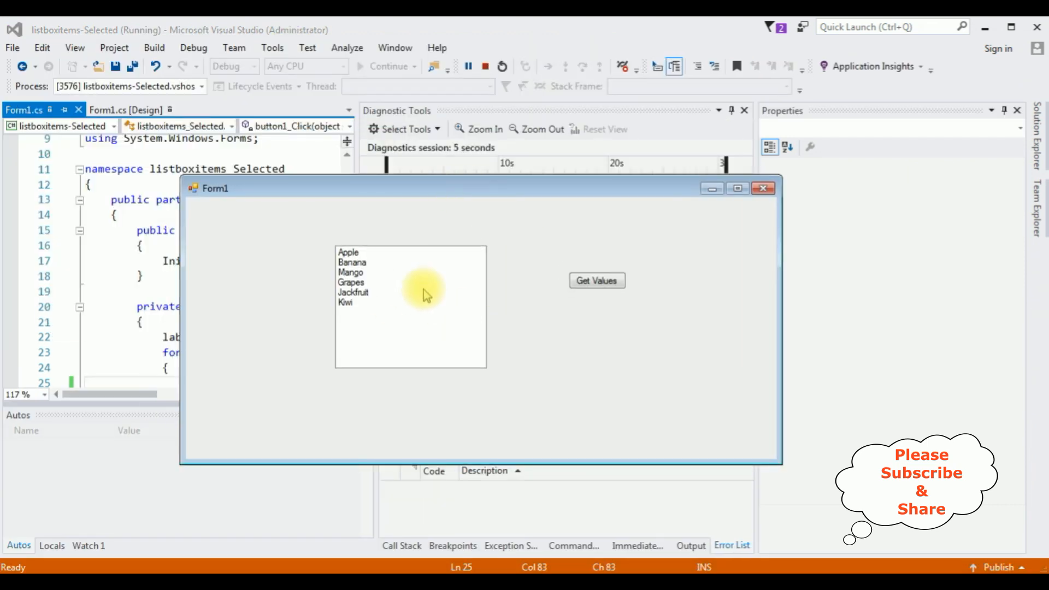
{"action": "left_click", "coordinate": [351, 272]}
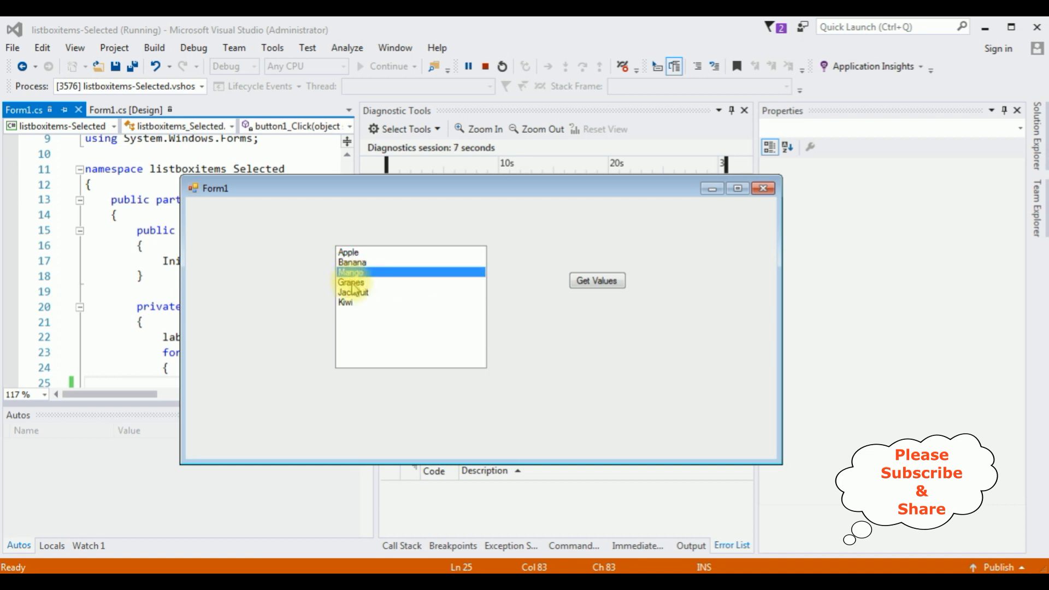
{"action": "left_click", "coordinate": [596, 280]}
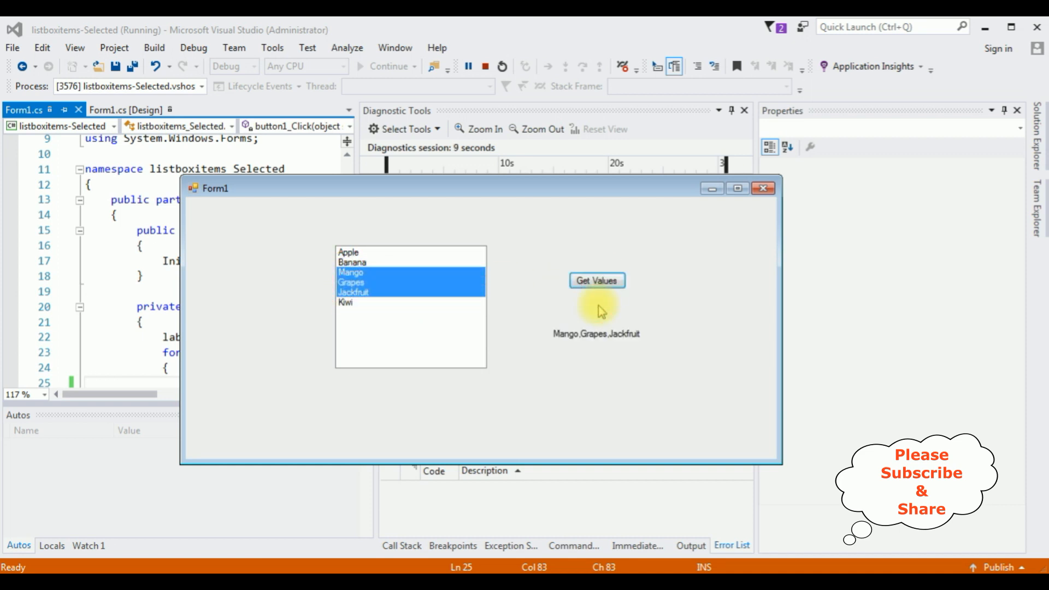
{"action": "mouse_move", "coordinate": [552, 338]}
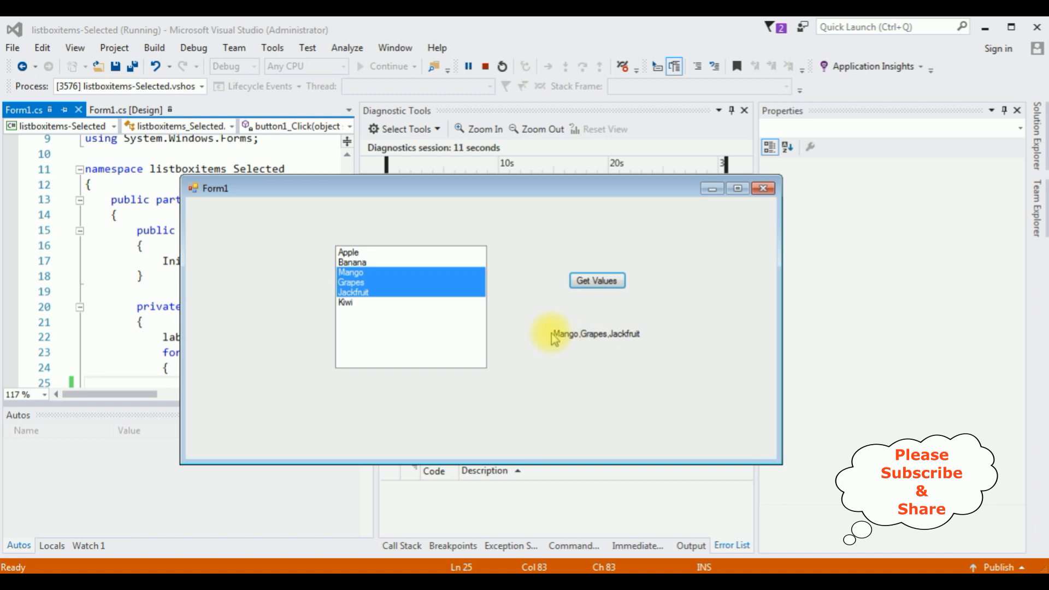
{"action": "mouse_move", "coordinate": [568, 353]}
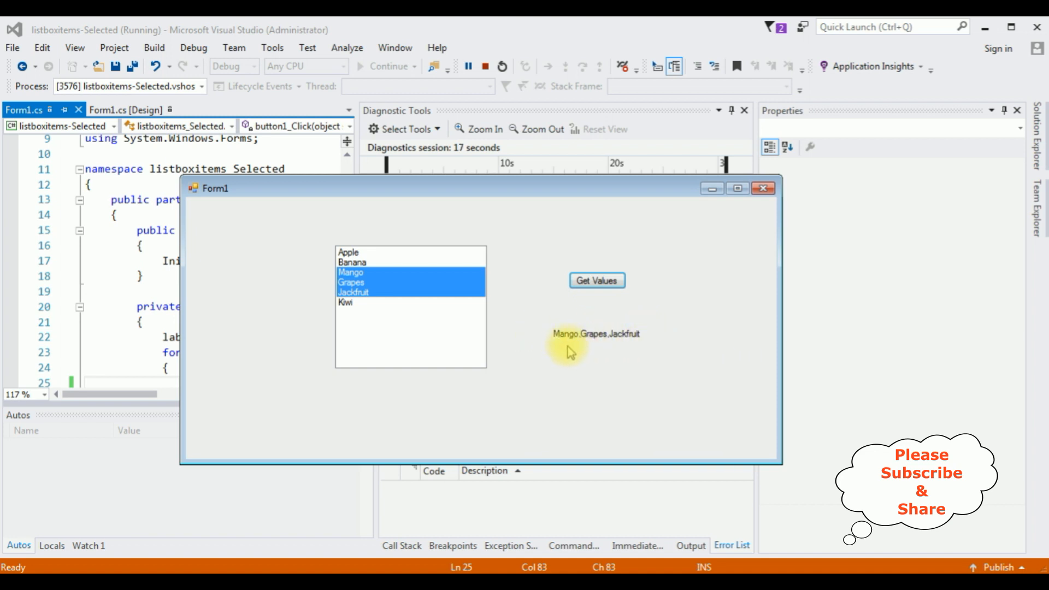
{"action": "mouse_move", "coordinate": [625, 348]}
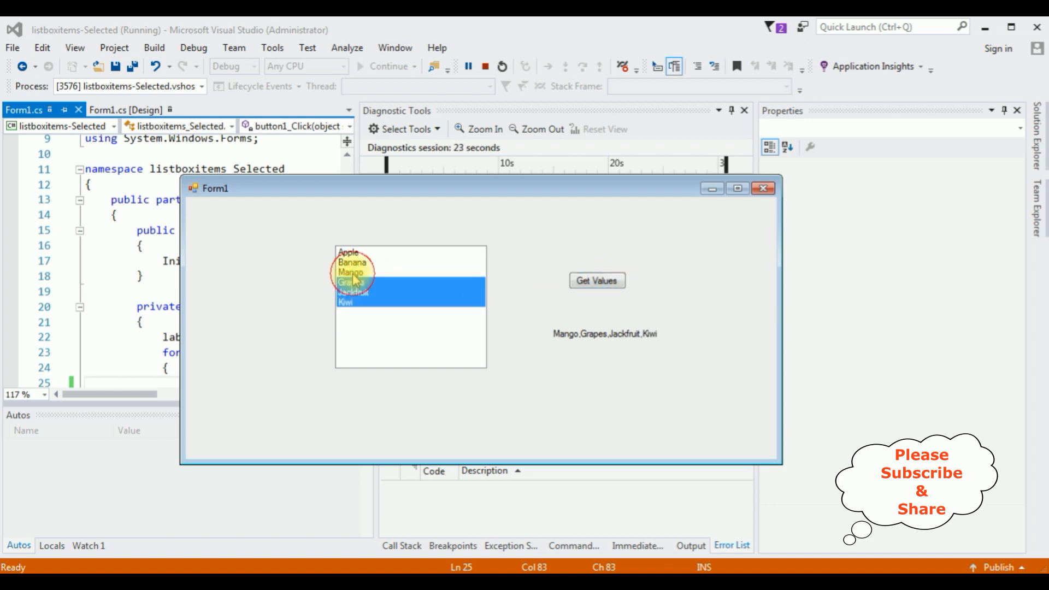
{"action": "left_click", "coordinate": [596, 280]}
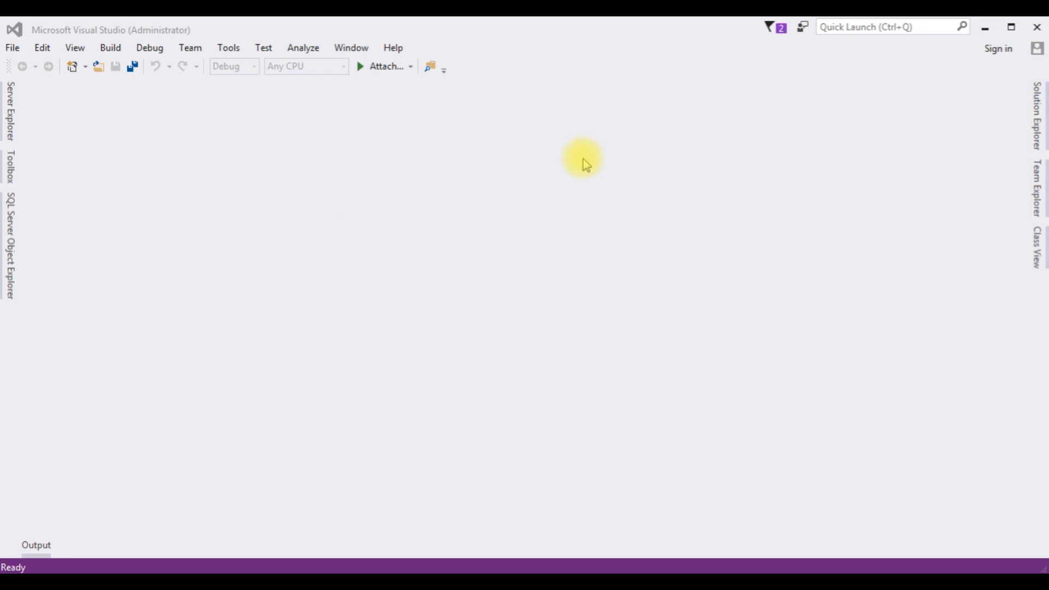
{"action": "left_click", "coordinate": [11, 47]}
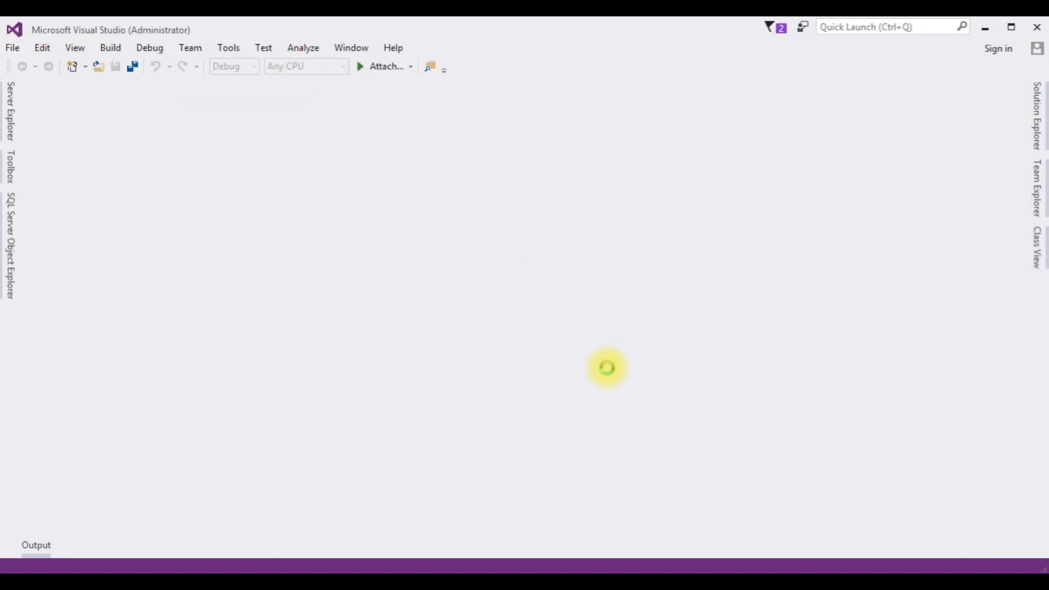
Step: Create a Visual C# Windows Forms Application project named listboxitems-Selected
{"action": "left_click", "coordinate": [12, 48]}
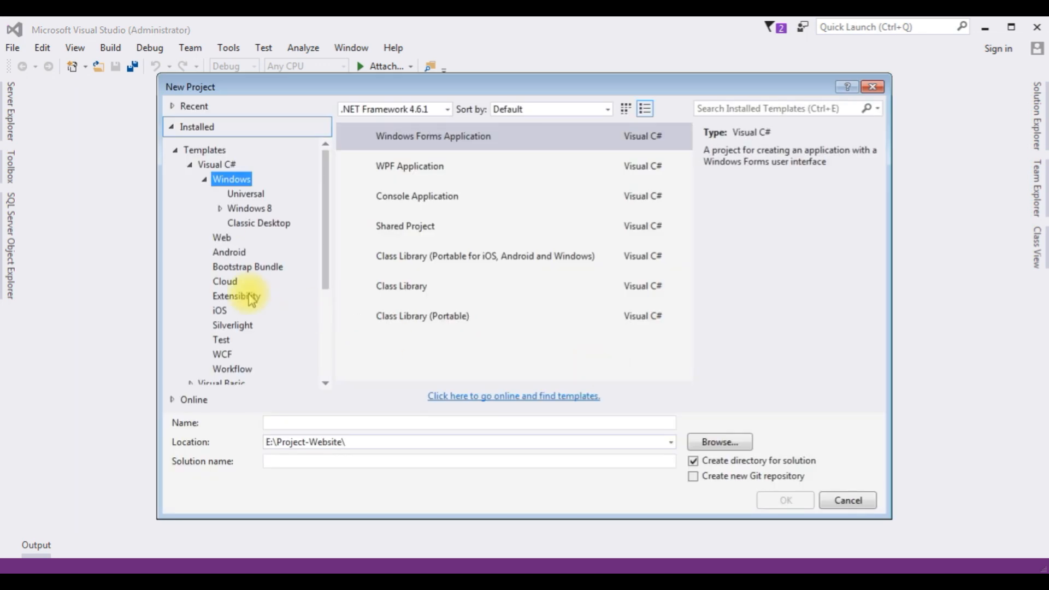
{"action": "left_click", "coordinate": [432, 136]}
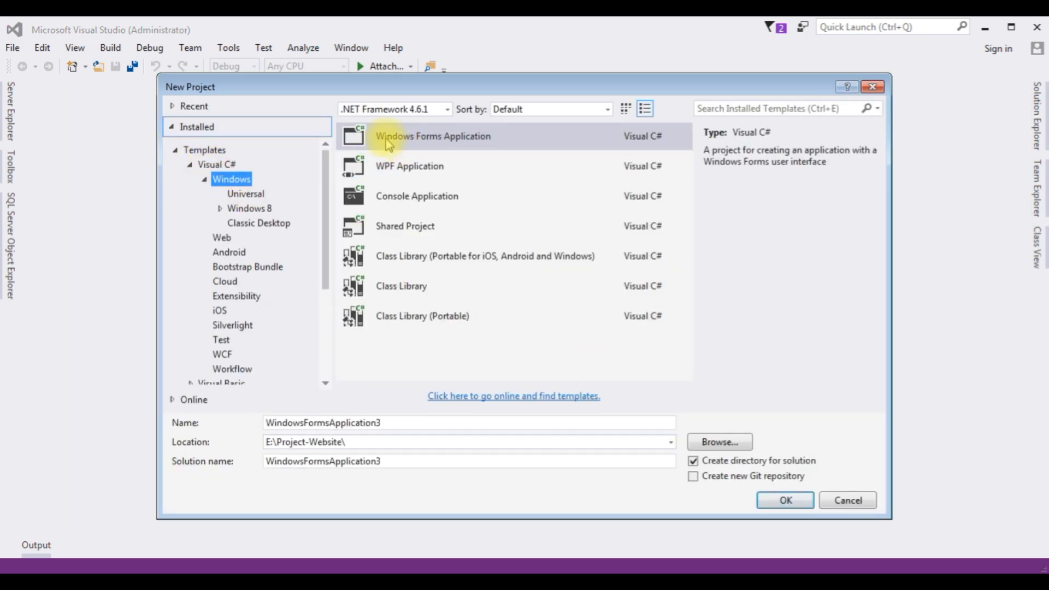
{"action": "left_click", "coordinate": [432, 136]}
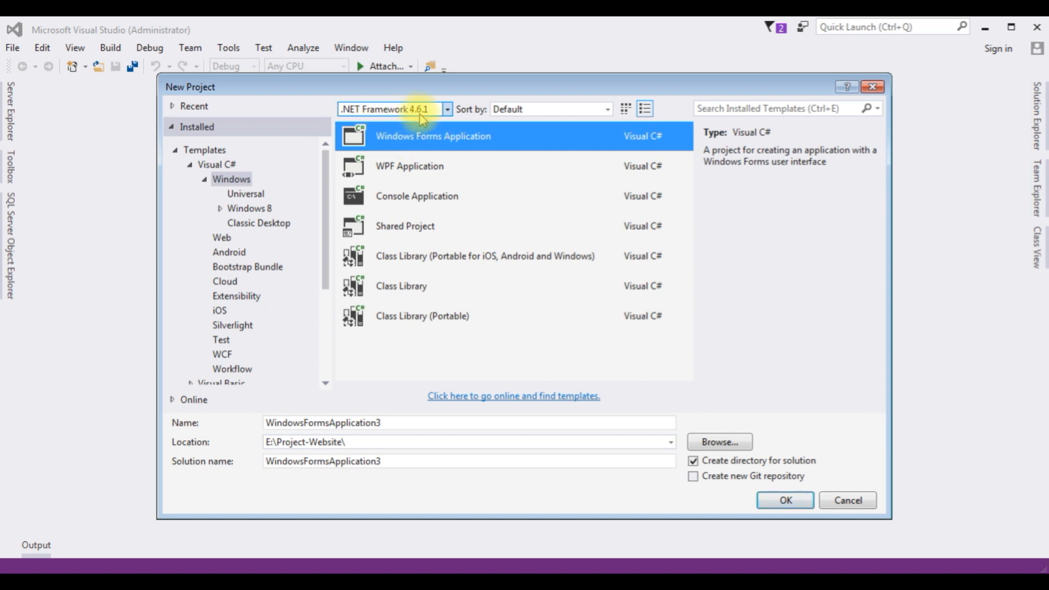
{"action": "left_click", "coordinate": [468, 422]}
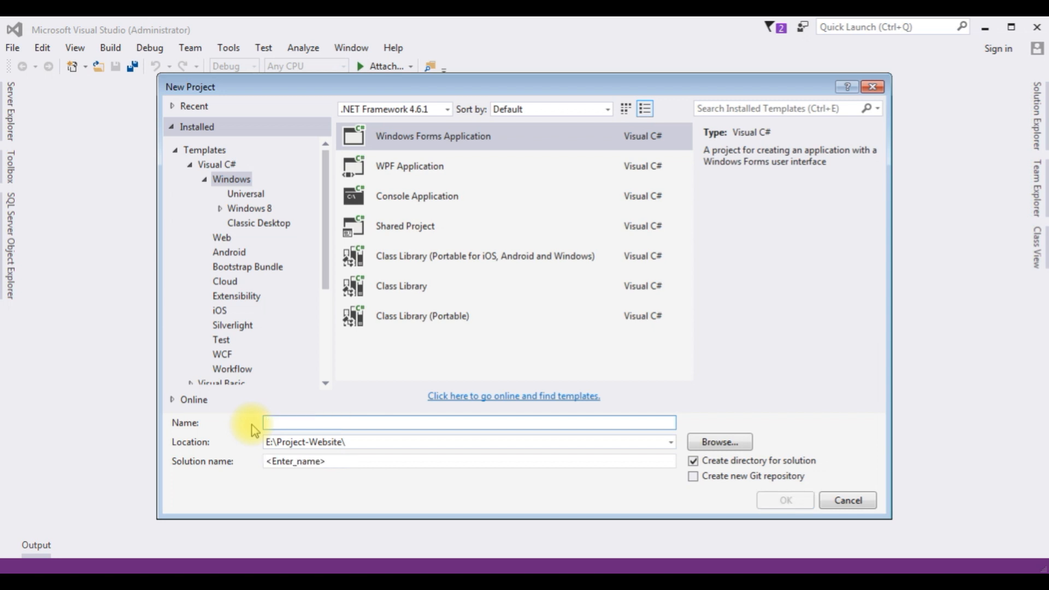
{"action": "type", "text": "l"}
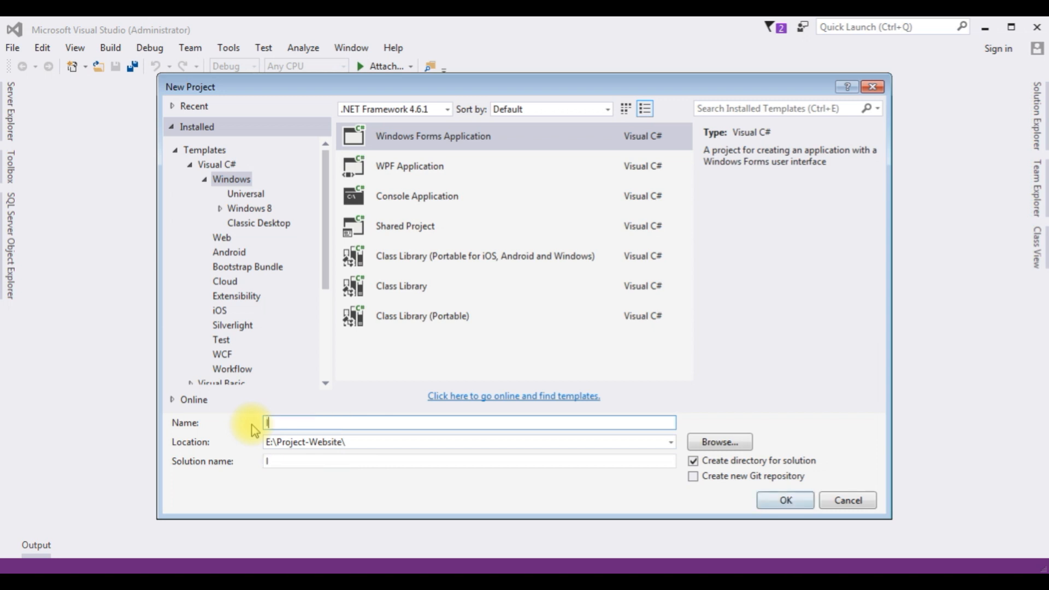
{"action": "type", "text": "listboxitems"}
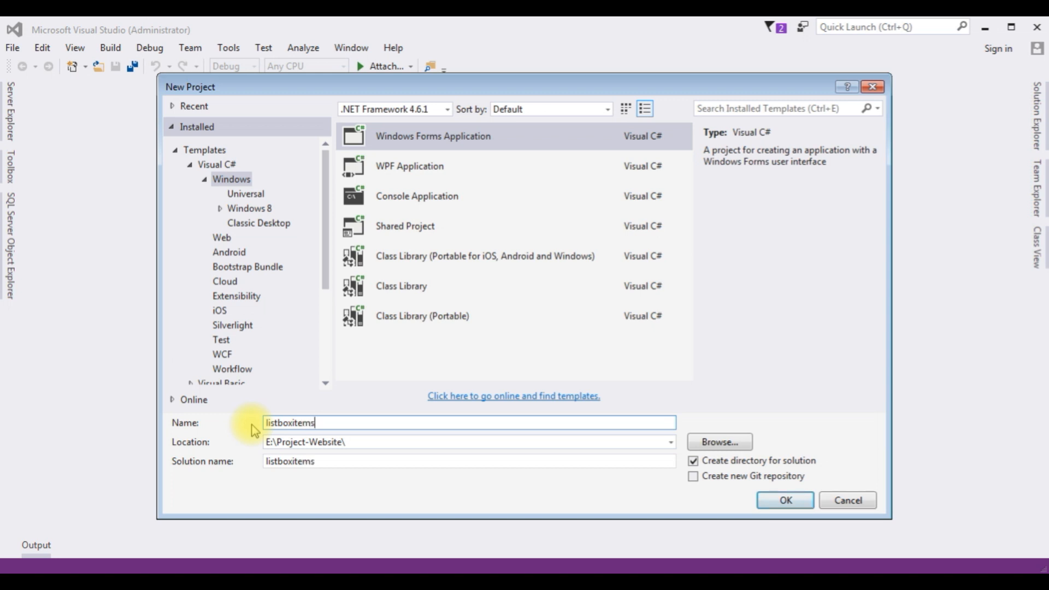
{"action": "type", "text": "-Selected"}
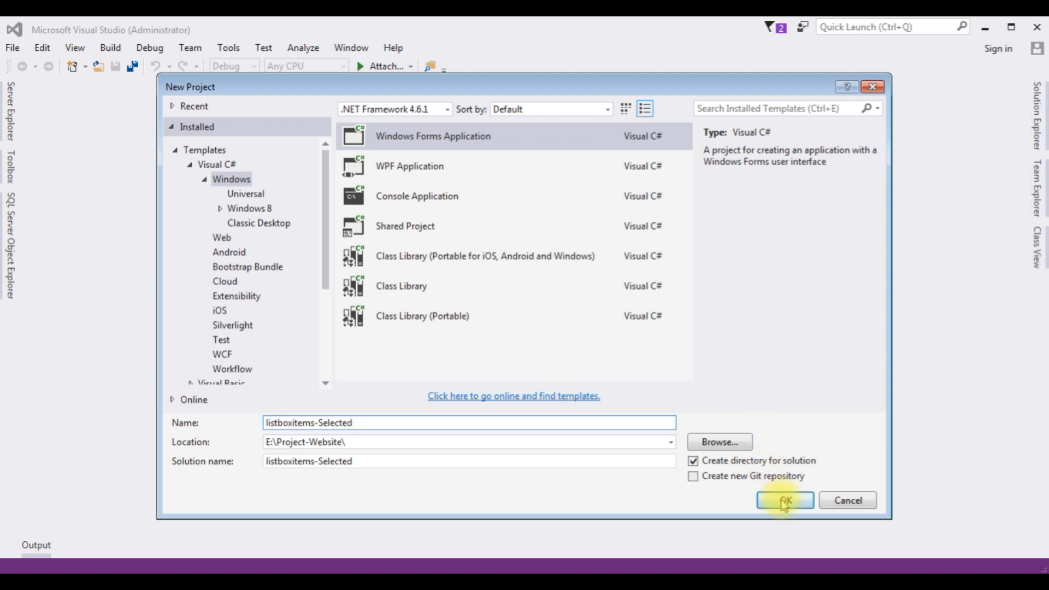
{"action": "left_click", "coordinate": [784, 500]}
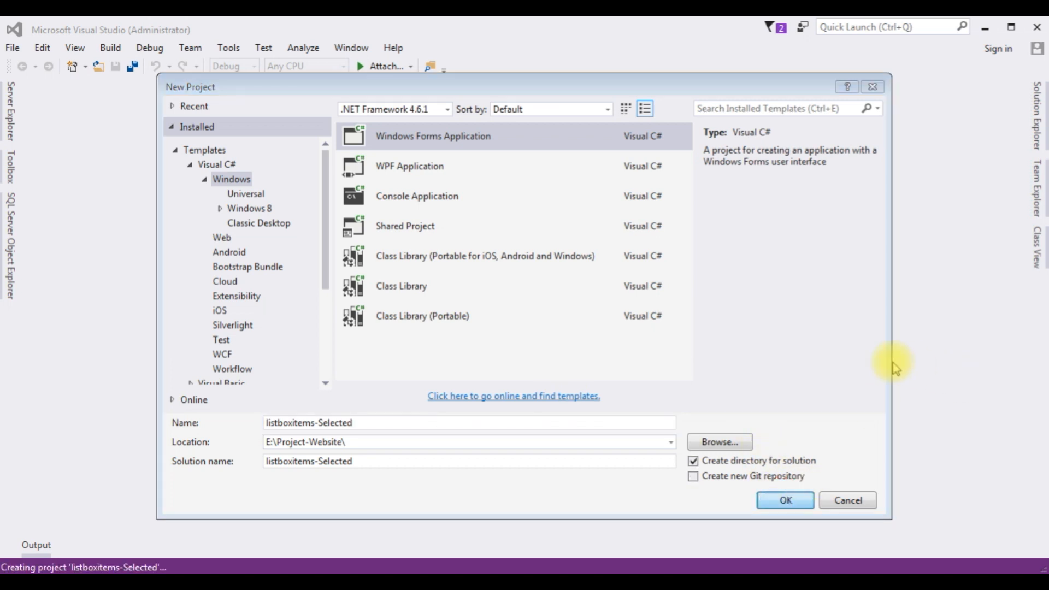
{"action": "left_click", "coordinate": [783, 499]}
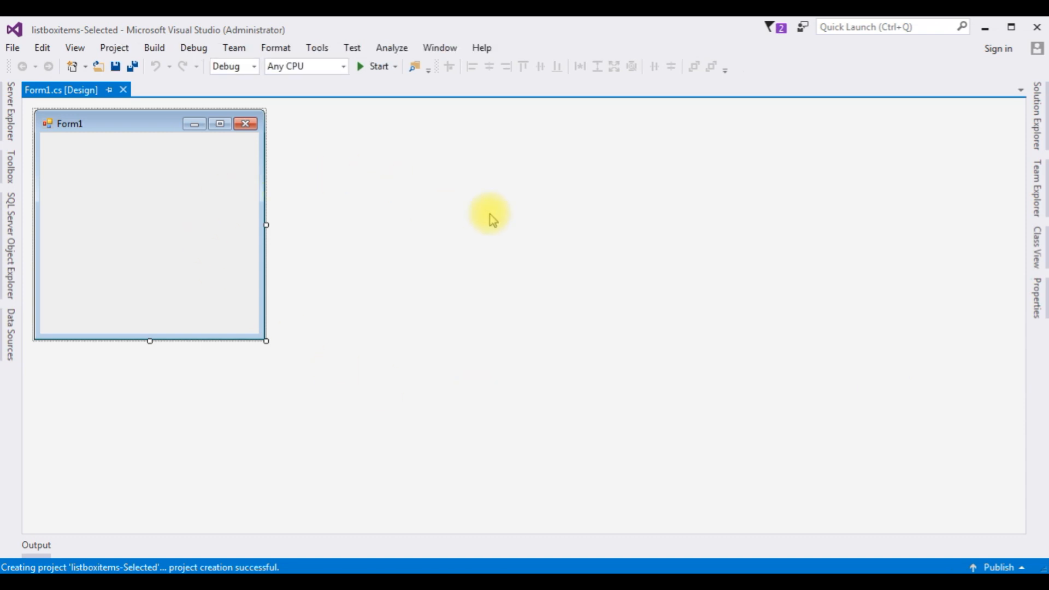
{"action": "mouse_move", "coordinate": [394, 244]}
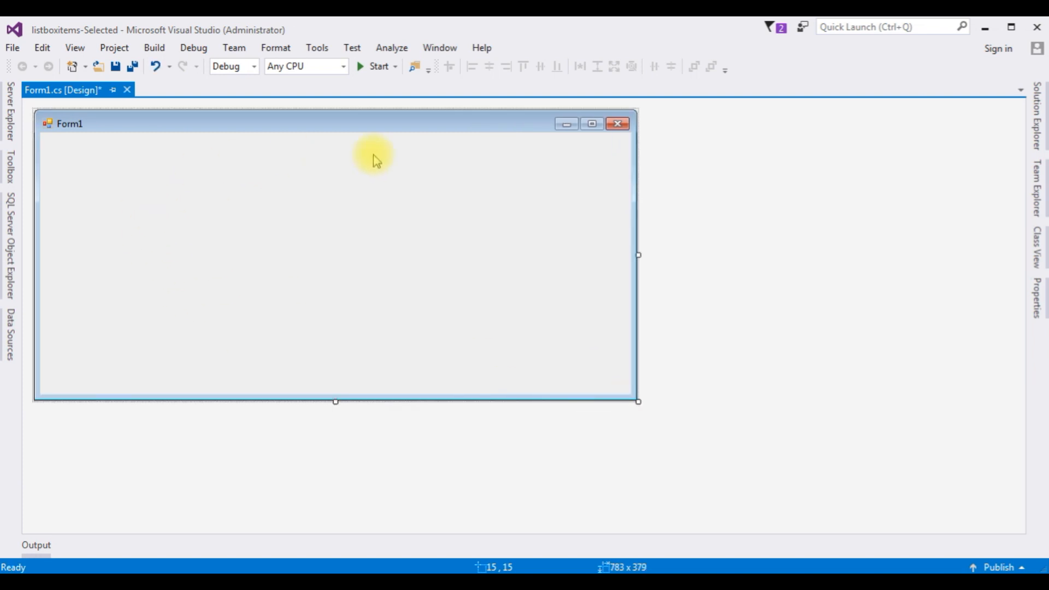
{"action": "mouse_move", "coordinate": [352, 286]}
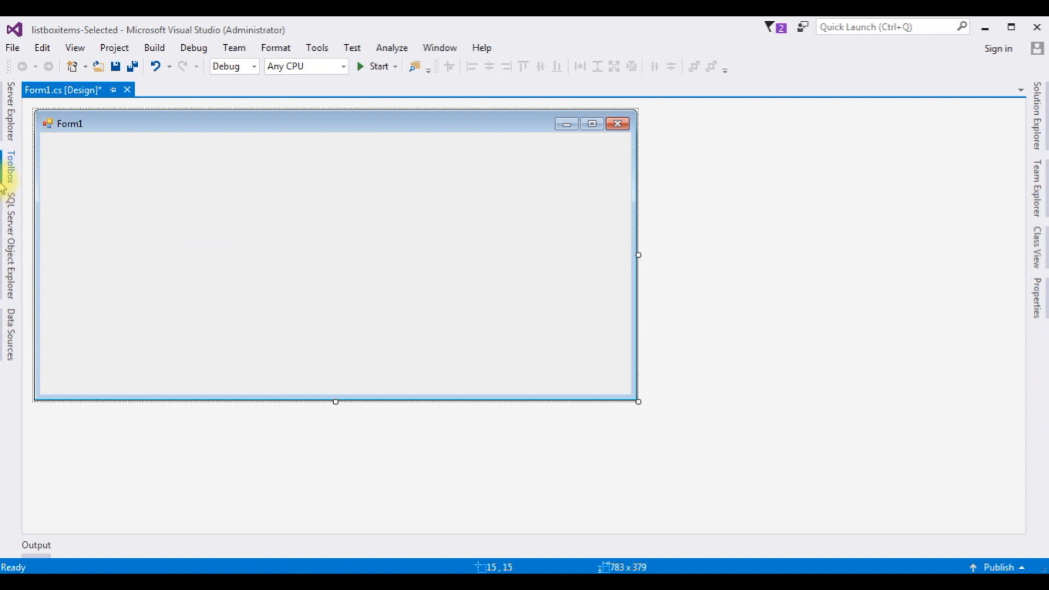
Step: Drag a ListBox from the Toolbox onto Form1
{"action": "left_click", "coordinate": [10, 170]}
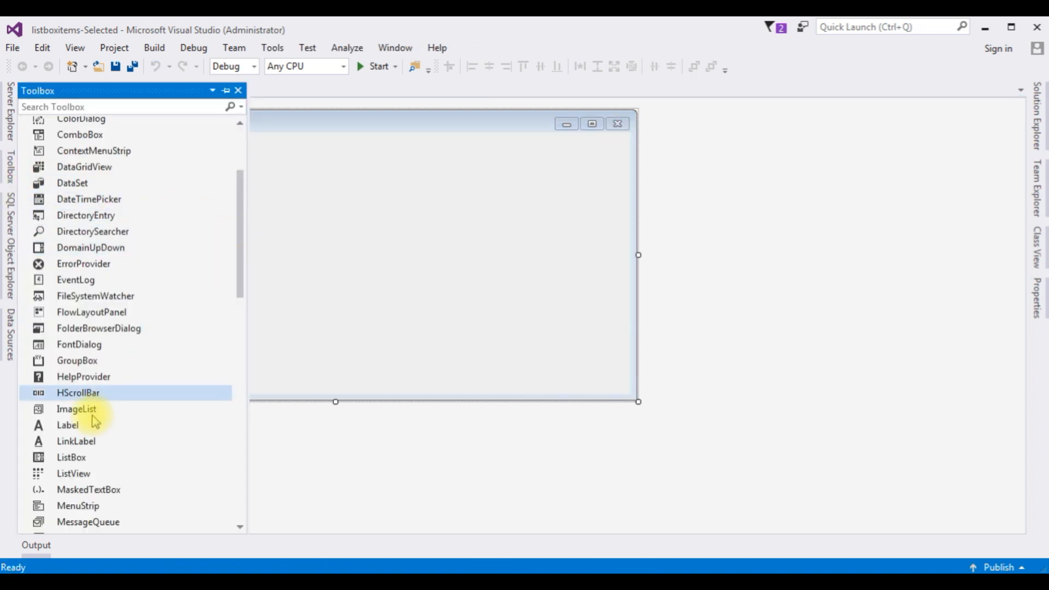
{"action": "left_click", "coordinate": [399, 288]}
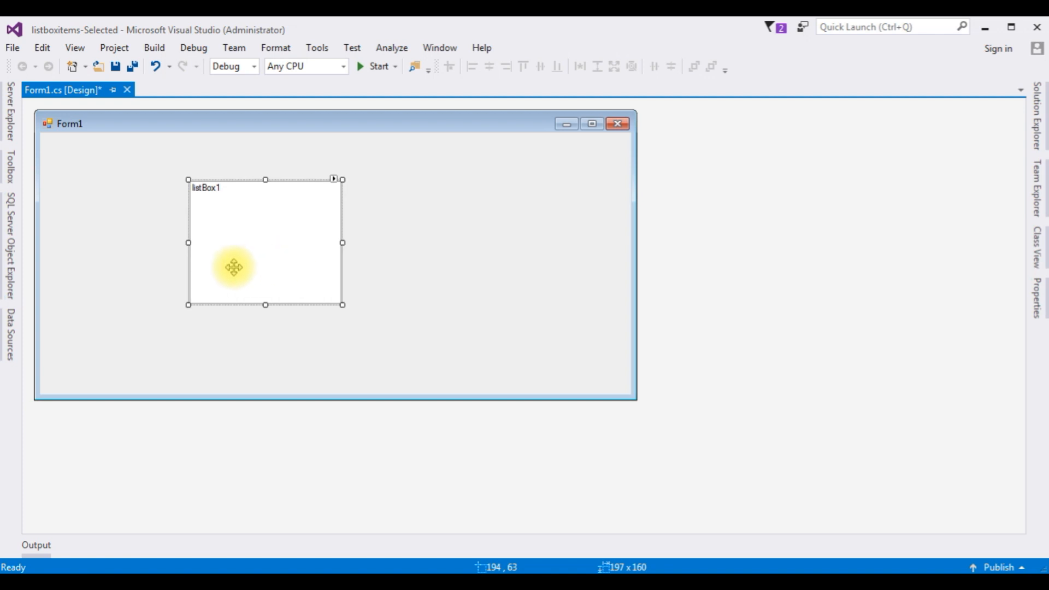
{"action": "mouse_move", "coordinate": [290, 263]}
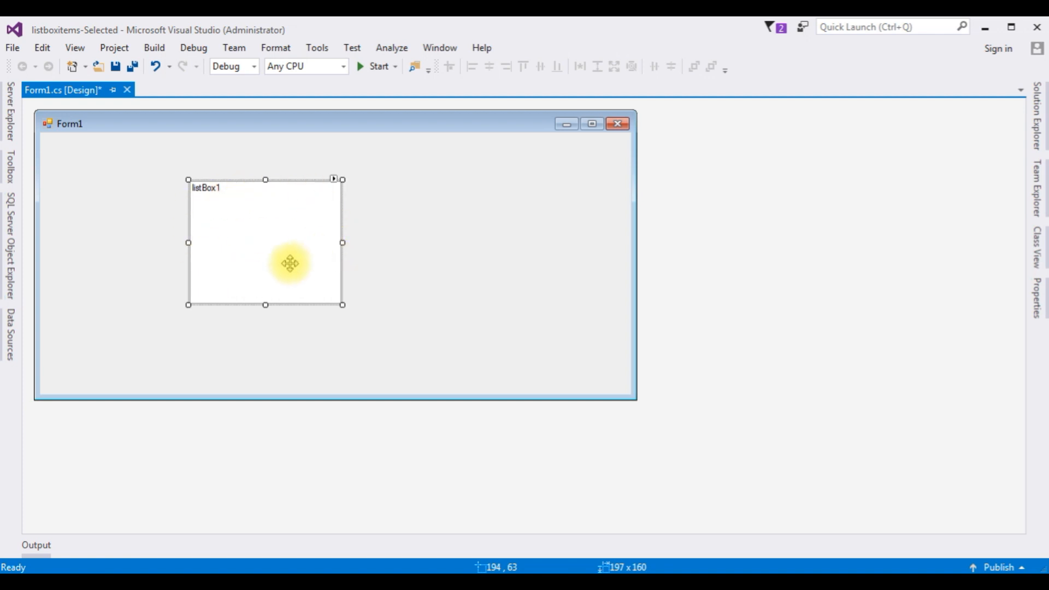
{"action": "mouse_move", "coordinate": [283, 238]}
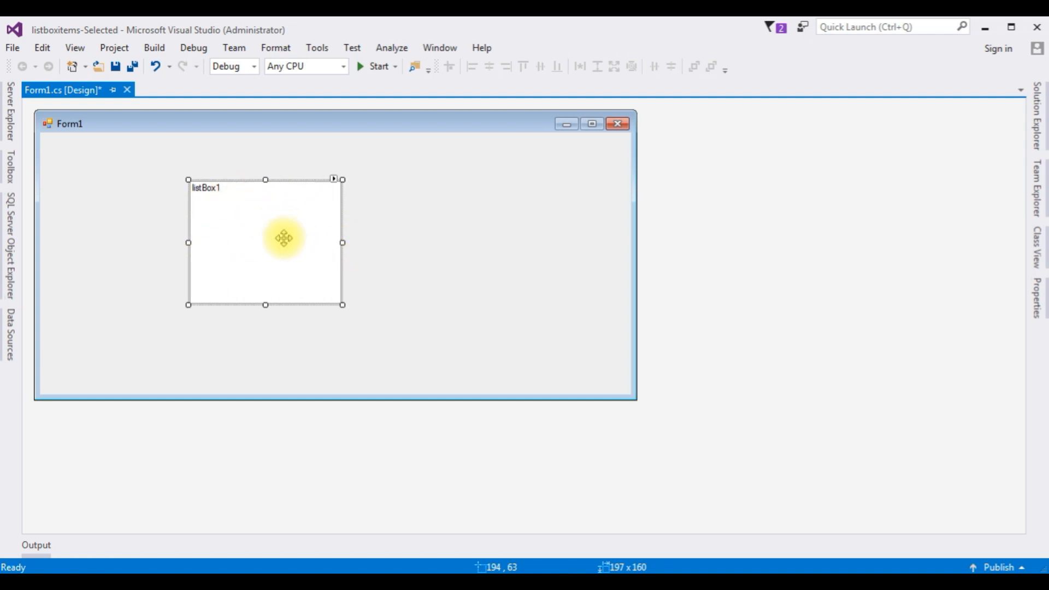
{"action": "mouse_move", "coordinate": [337, 181]}
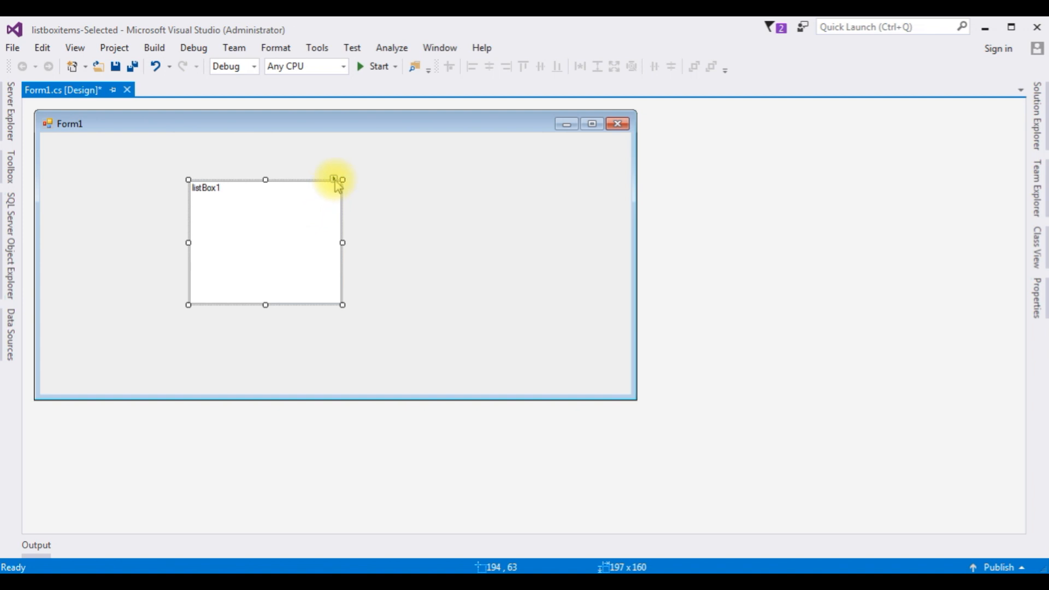
Step: Enter Apple, Banana, Mango, Grapes, Jackfruit and Kiwi as listBox1's items
{"action": "left_click", "coordinate": [336, 180]}
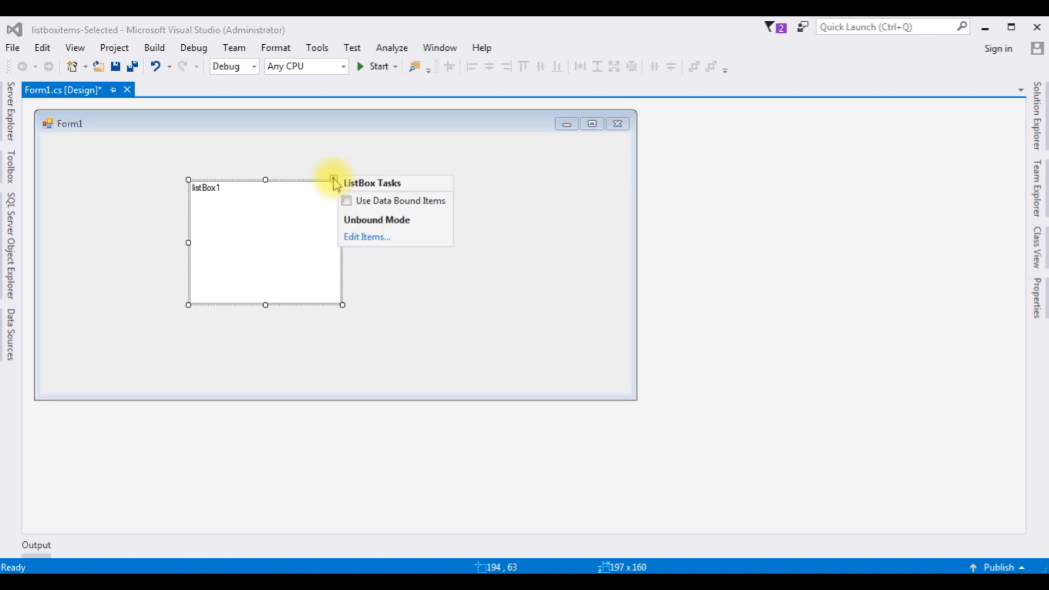
{"action": "left_click", "coordinate": [366, 236]}
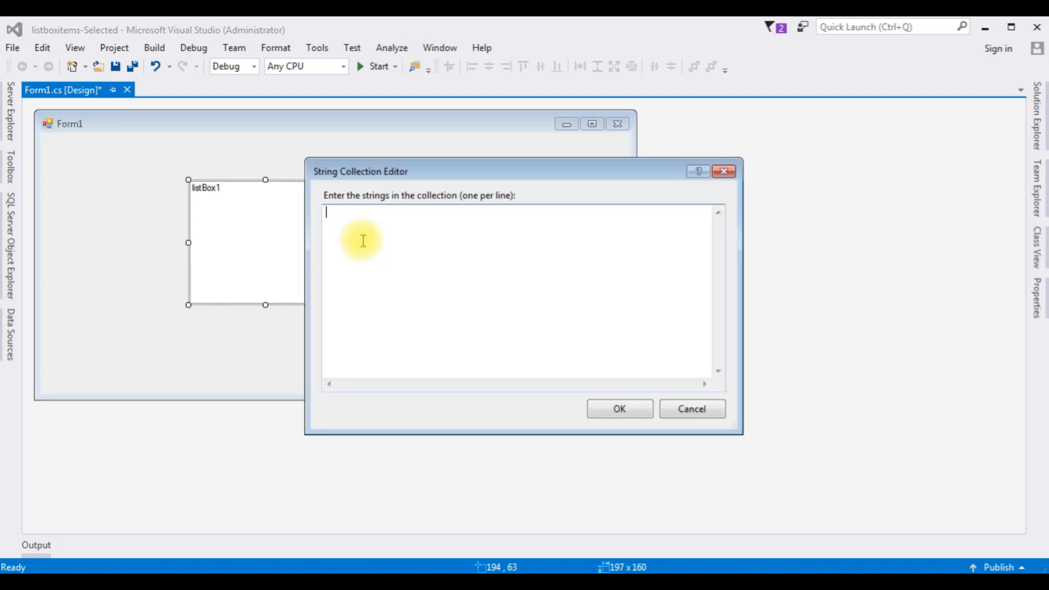
{"action": "mouse_move", "coordinate": [389, 221]}
{"action": "type", "text": "Apple"}
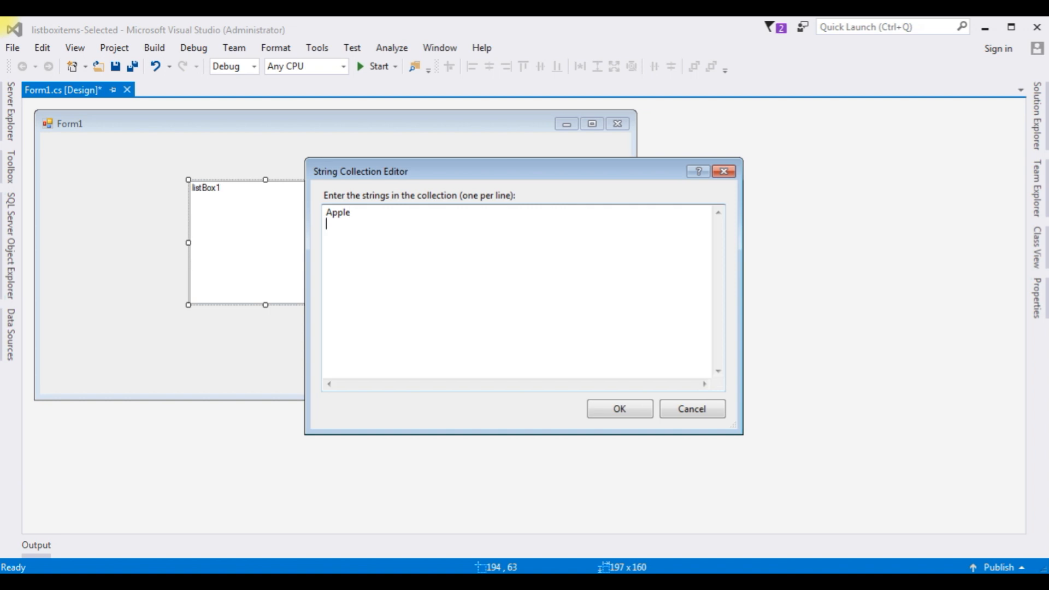
{"action": "type", "text": "Banana"}
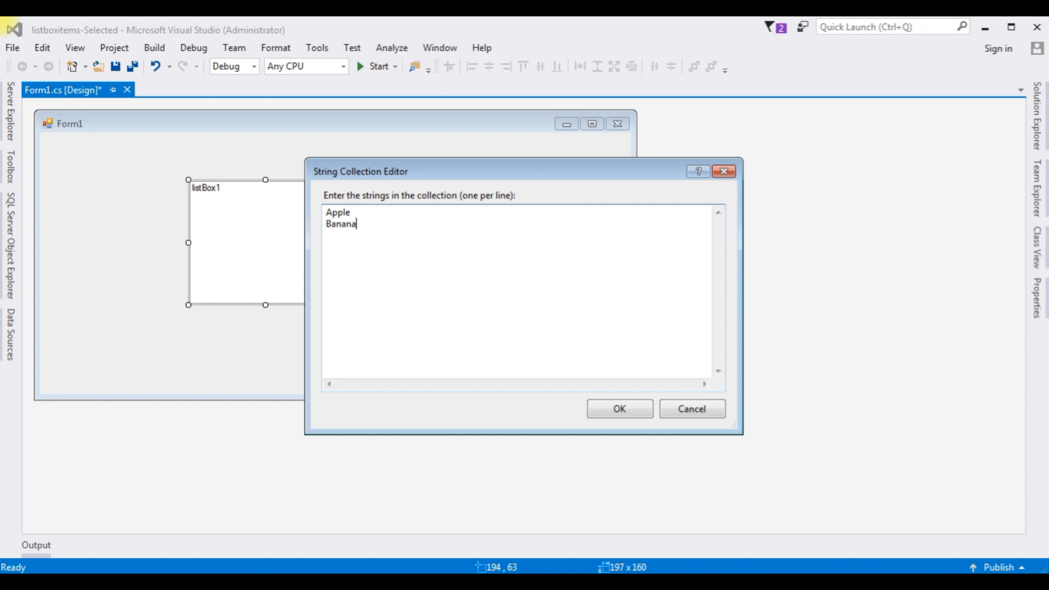
{"action": "type", "text": "Man"}
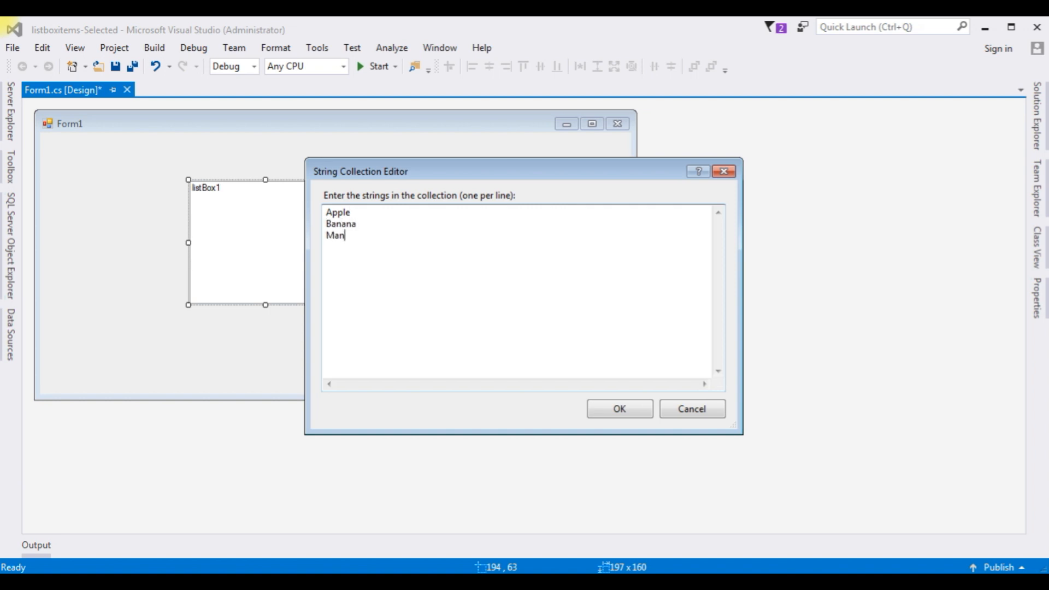
{"action": "type", "text": "go"}
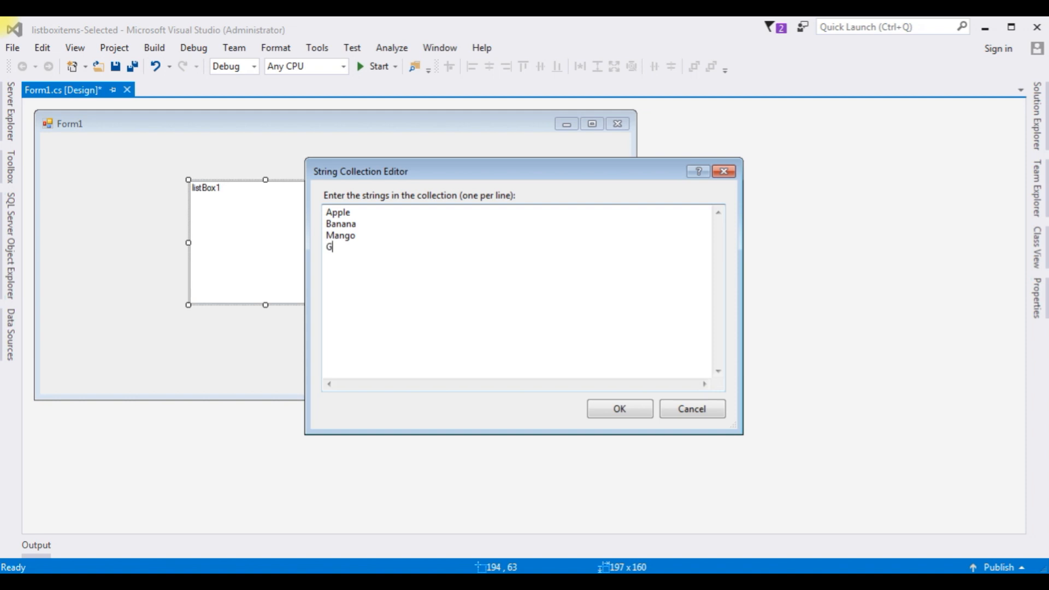
{"action": "type", "text": "rapes"}
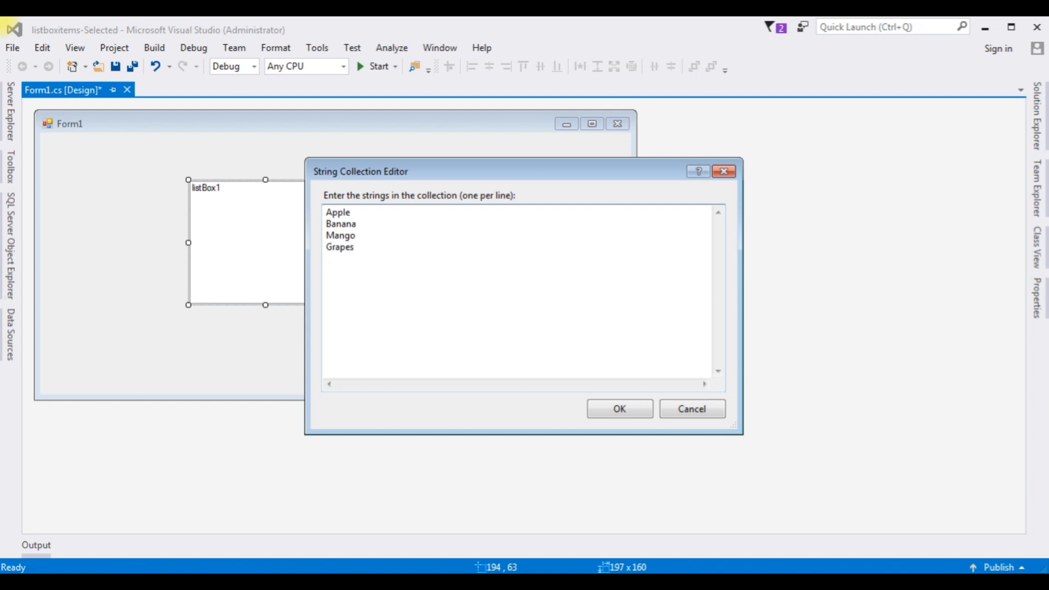
{"action": "type", "text": "Jackfruit"}
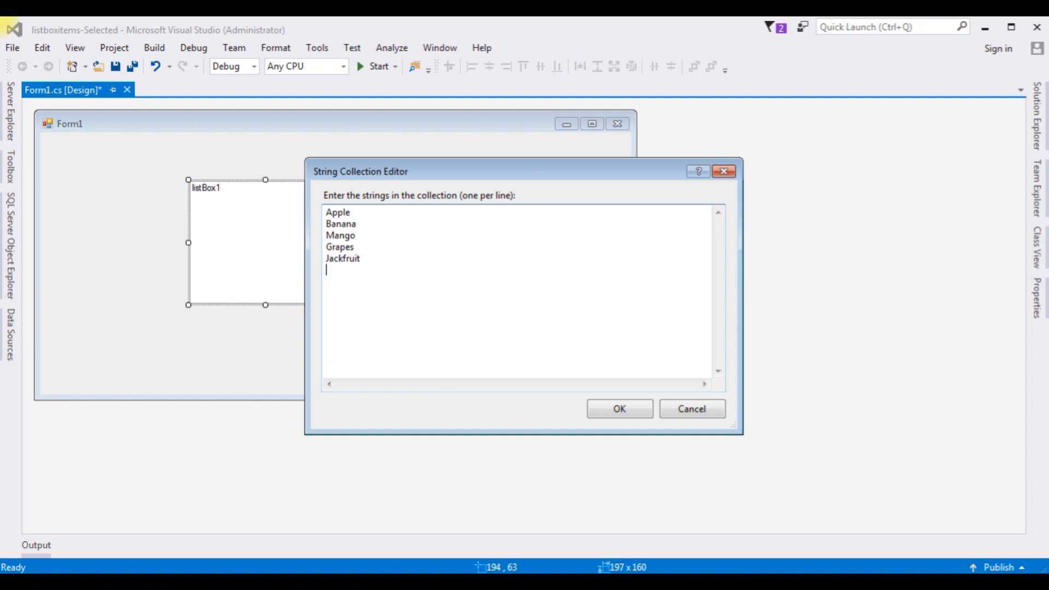
{"action": "type", "text": "Kiw"}
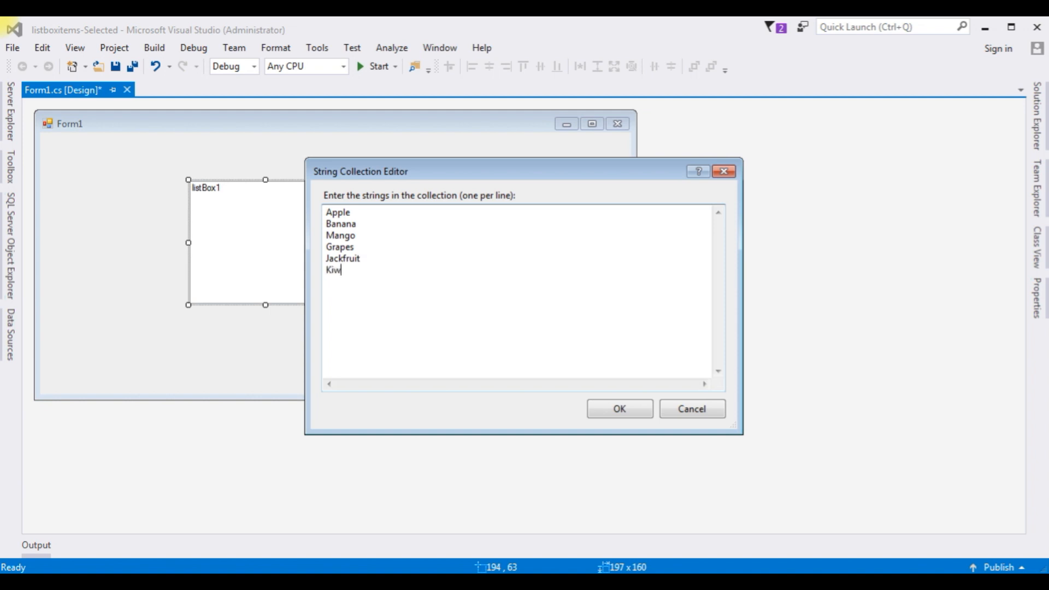
{"action": "mouse_move", "coordinate": [361, 263]}
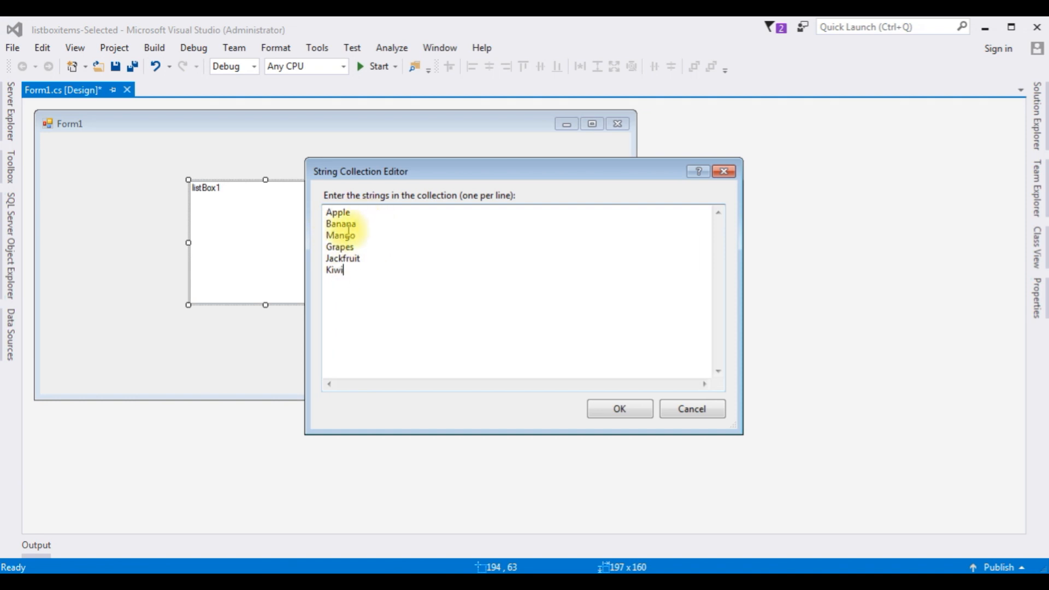
{"action": "mouse_move", "coordinate": [292, 288]}
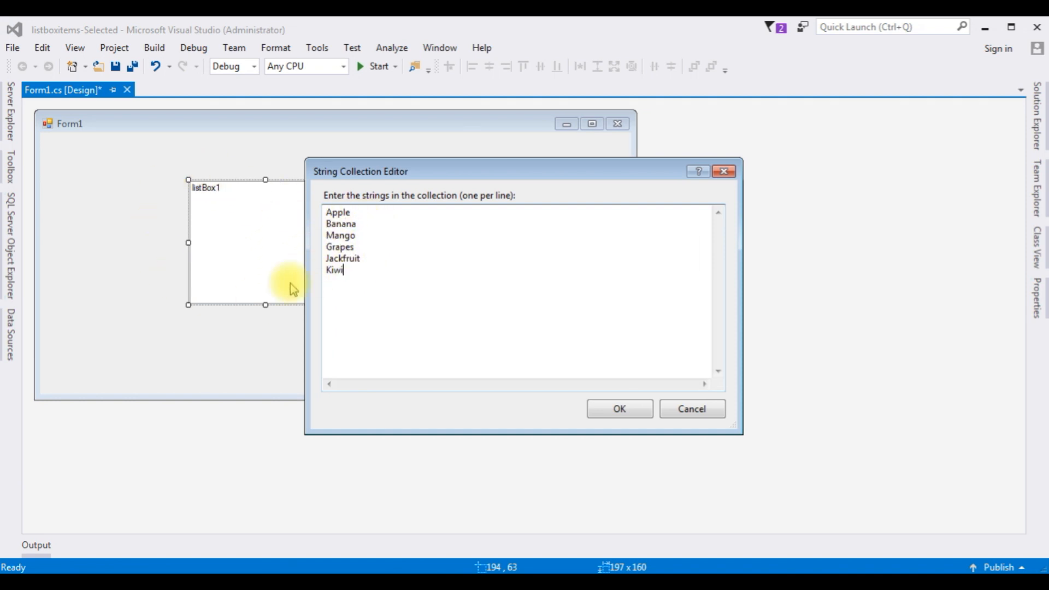
{"action": "left_click", "coordinate": [618, 409]}
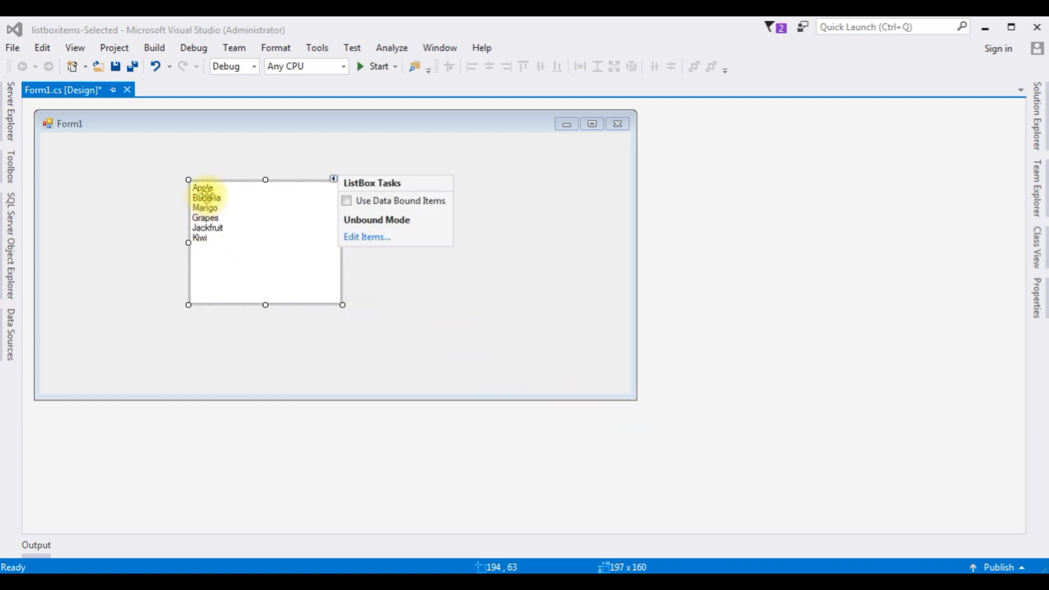
{"action": "mouse_move", "coordinate": [319, 241]}
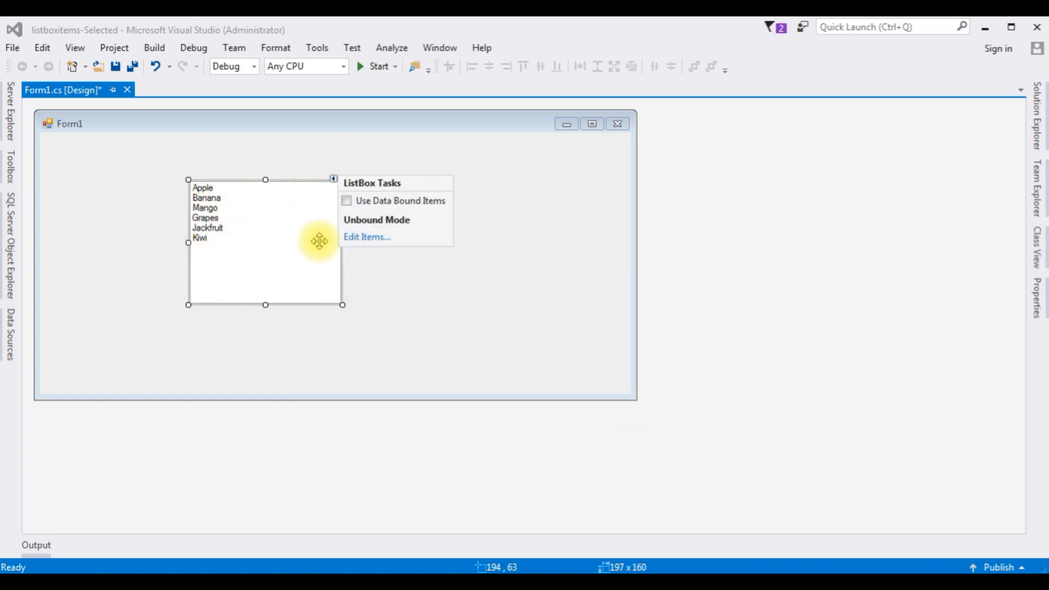
{"action": "mouse_move", "coordinate": [268, 288]}
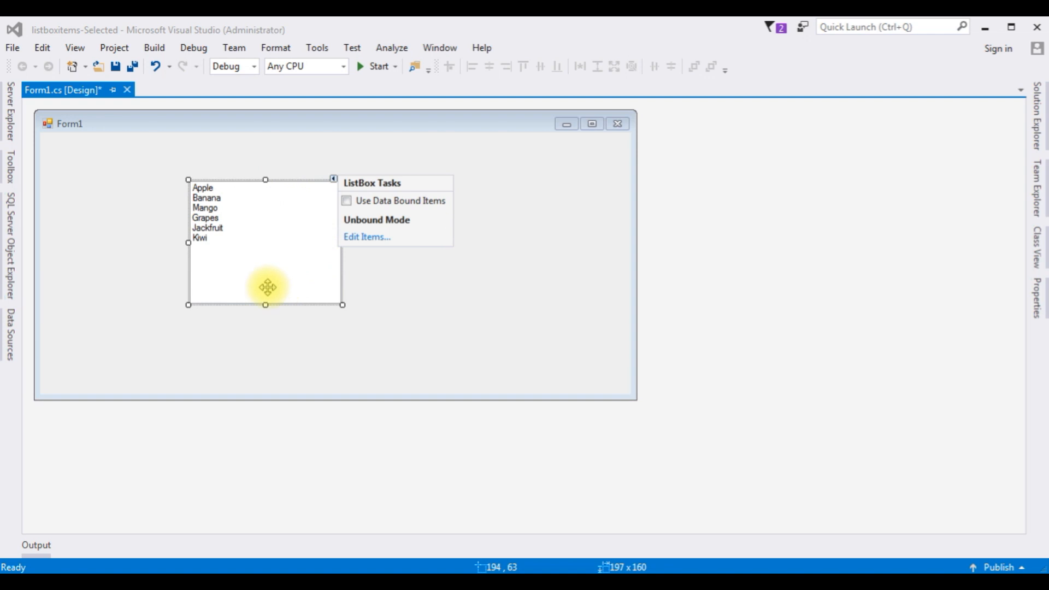
{"action": "mouse_move", "coordinate": [220, 230]}
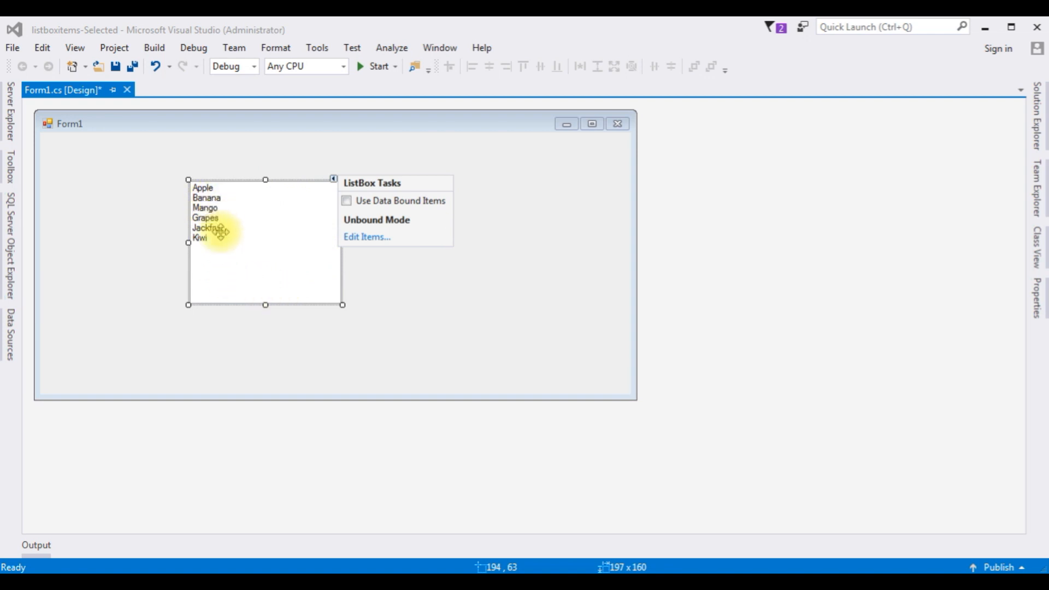
{"action": "mouse_move", "coordinate": [269, 276]}
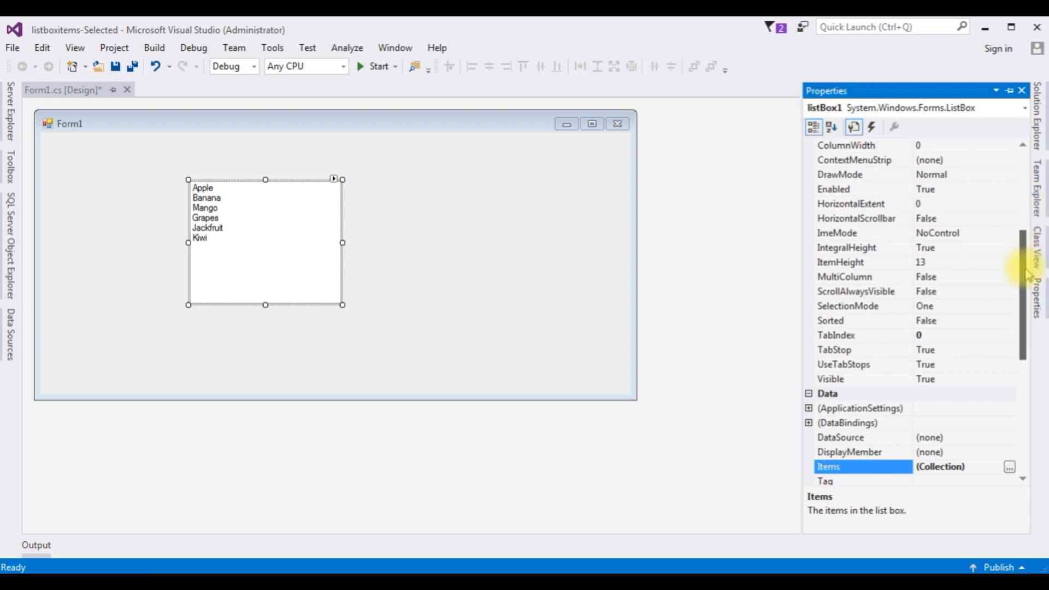
Step: Set listBox1's SelectionMode property to MultiSimple
{"action": "scroll", "scroll_direction": "up", "scroll_amount": 3}
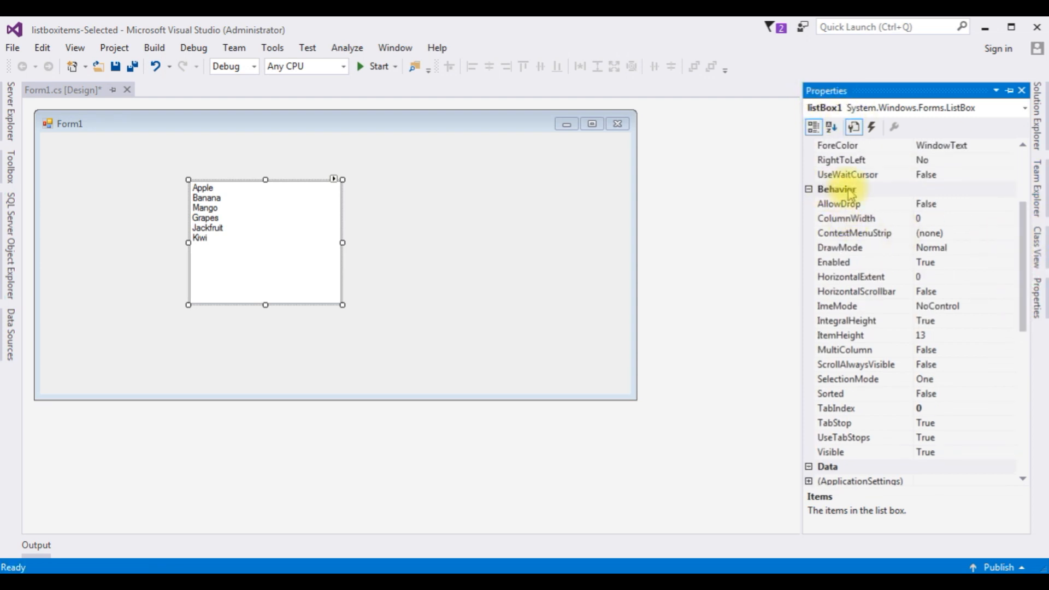
{"action": "mouse_move", "coordinate": [851, 397]}
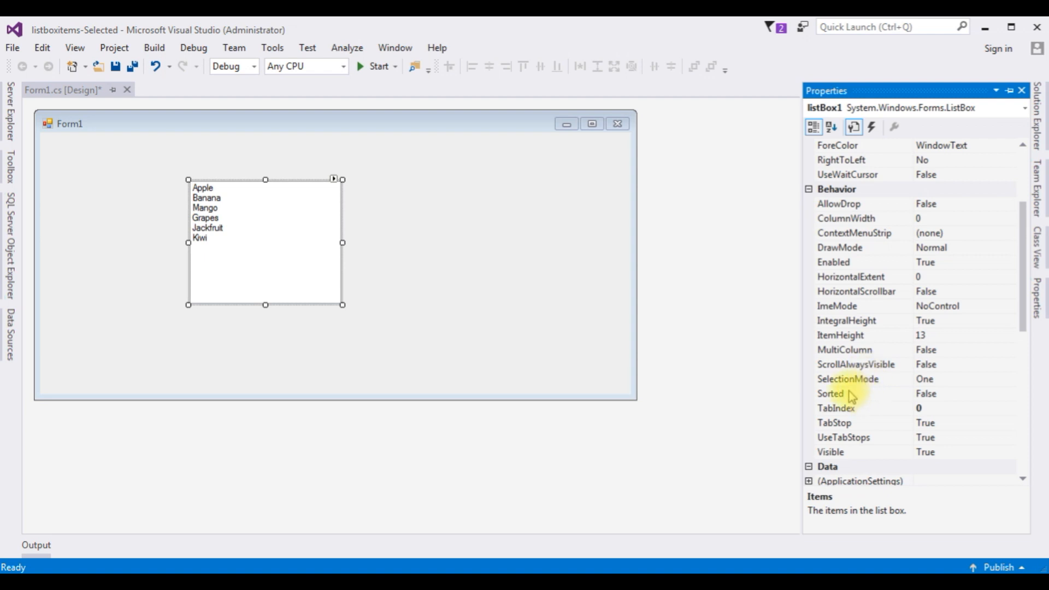
{"action": "mouse_move", "coordinate": [939, 382]}
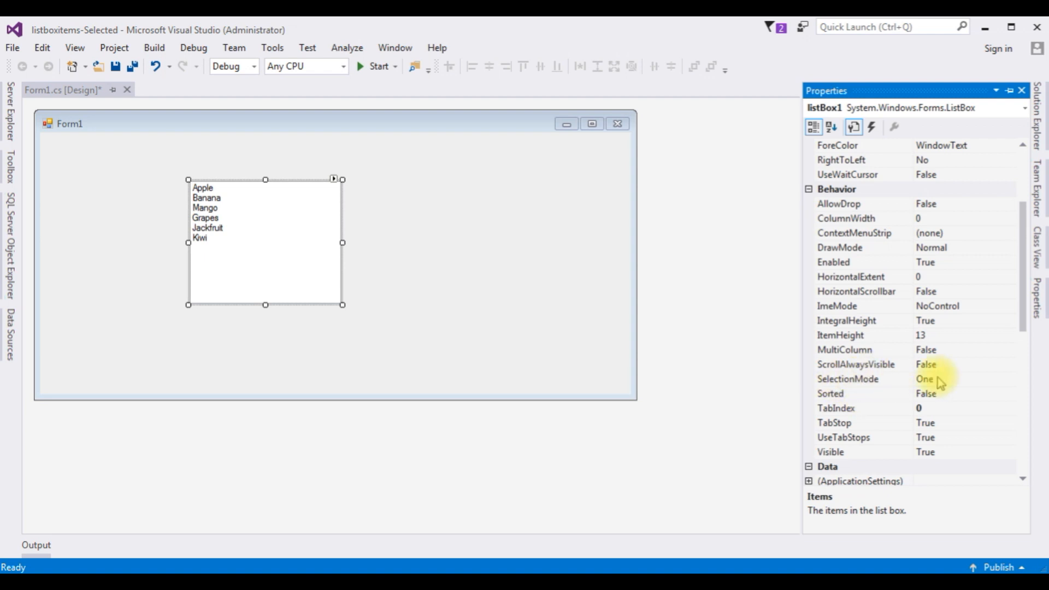
{"action": "left_click", "coordinate": [1010, 378]}
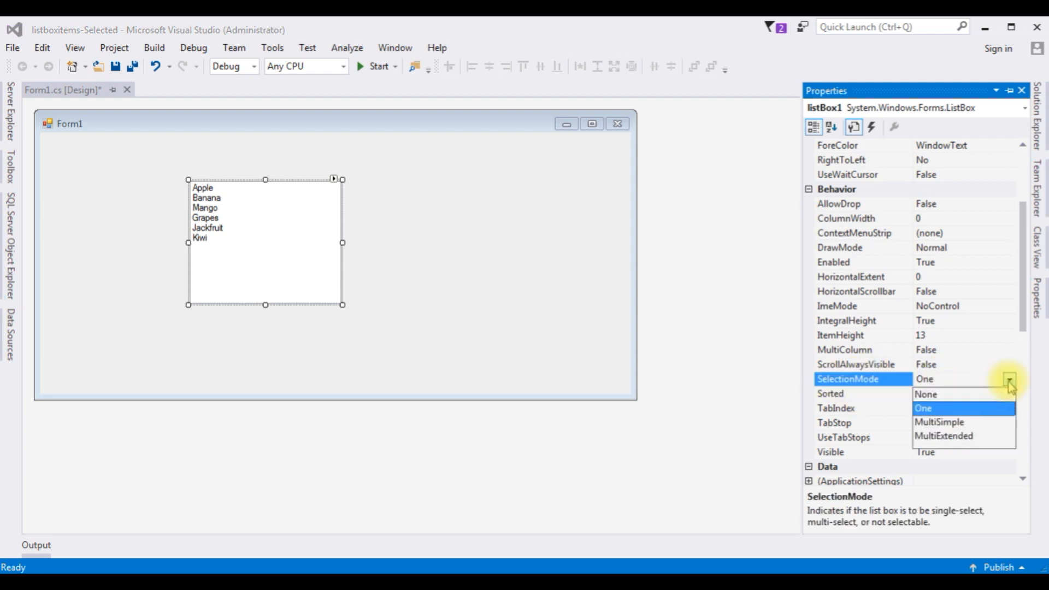
{"action": "mouse_move", "coordinate": [959, 433]}
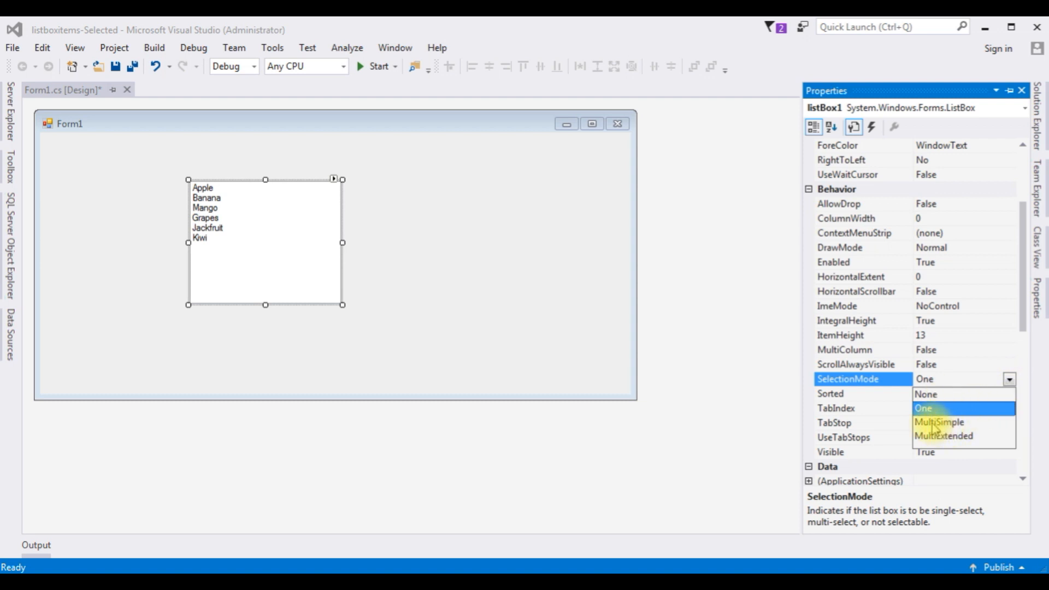
{"action": "left_click", "coordinate": [940, 422]}
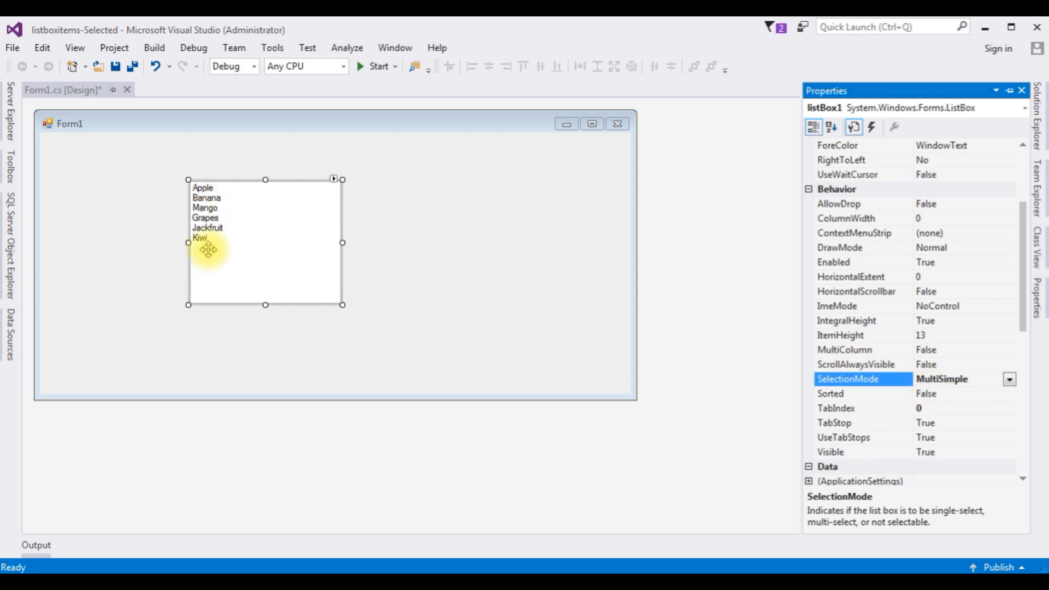
{"action": "mouse_move", "coordinate": [281, 315]}
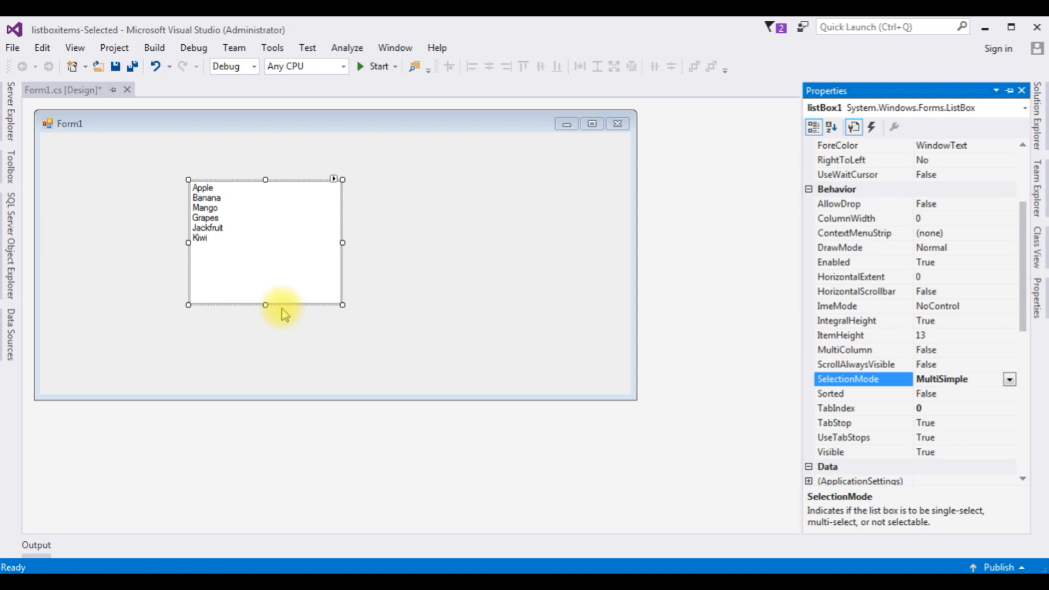
{"action": "mouse_move", "coordinate": [318, 175]}
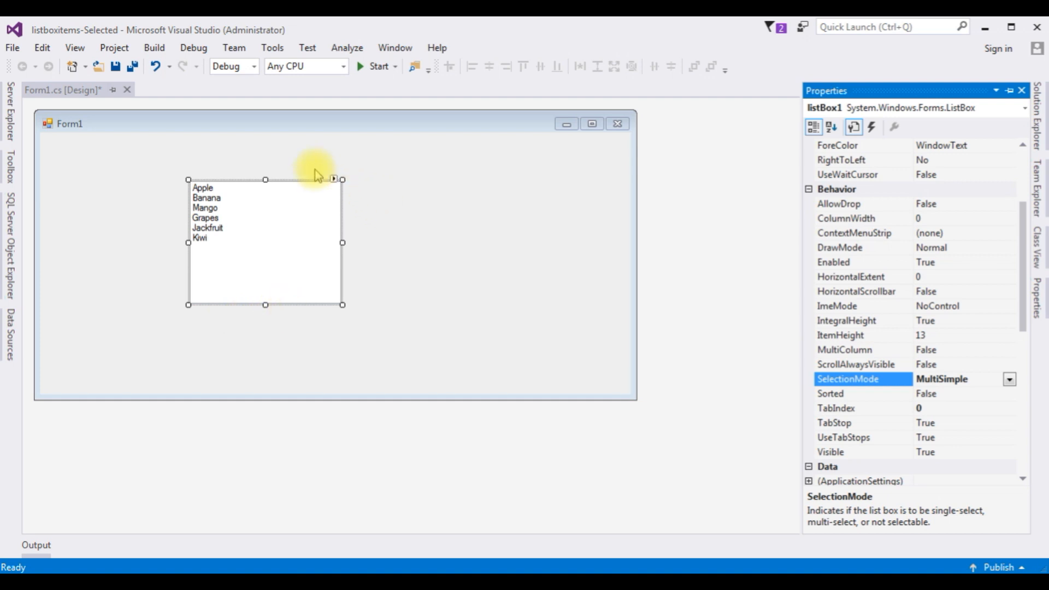
{"action": "mouse_move", "coordinate": [23, 181]}
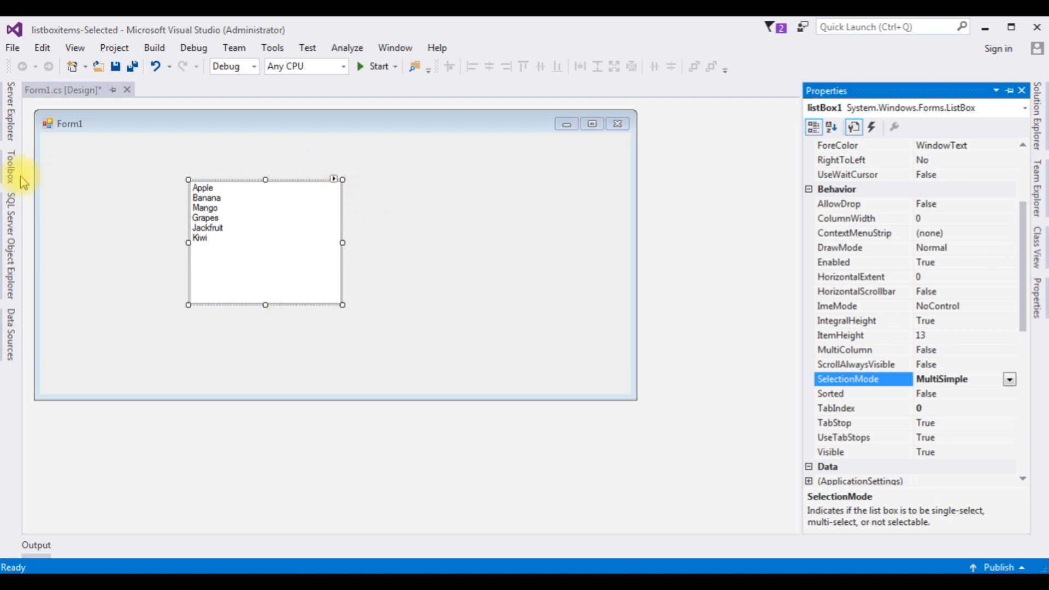
Step: Add a button beside the list box and set its Text to 'Get Values'
{"action": "left_click", "coordinate": [8, 159]}
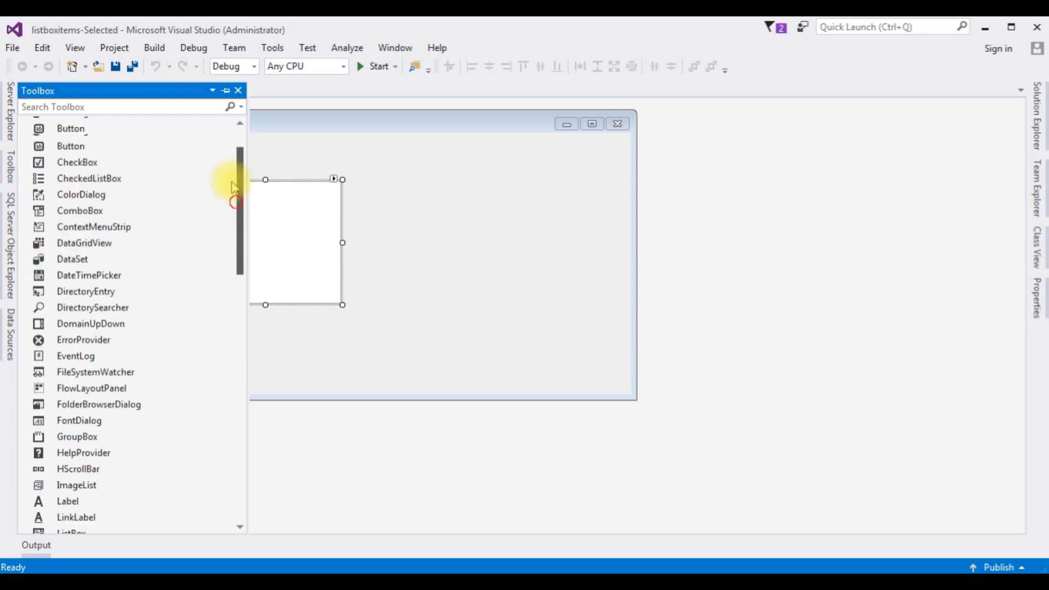
{"action": "left_click", "coordinate": [462, 274]}
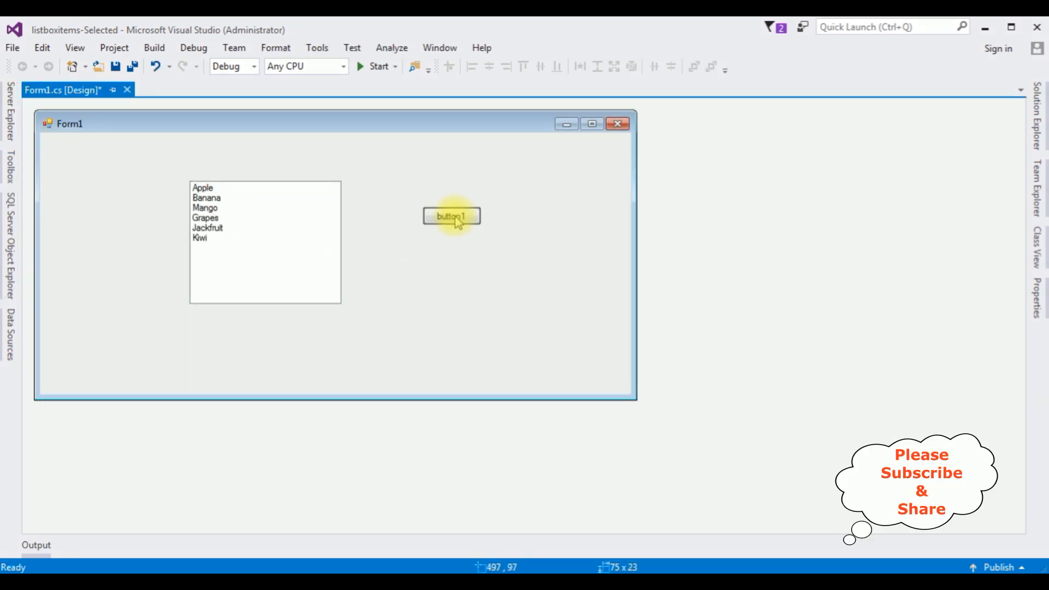
{"action": "left_click", "coordinate": [450, 215]}
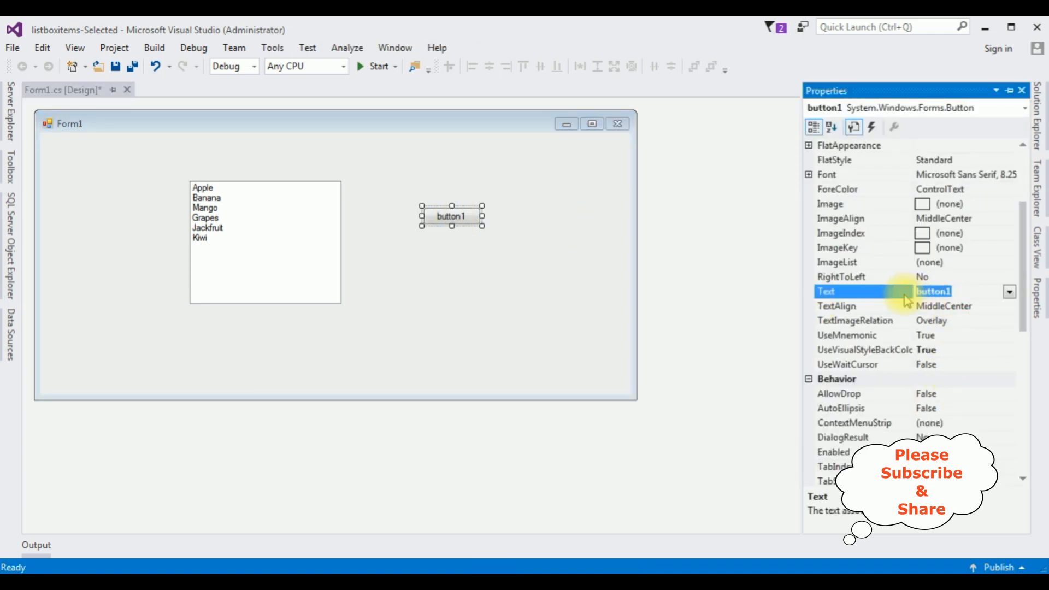
{"action": "type", "text": "G"}
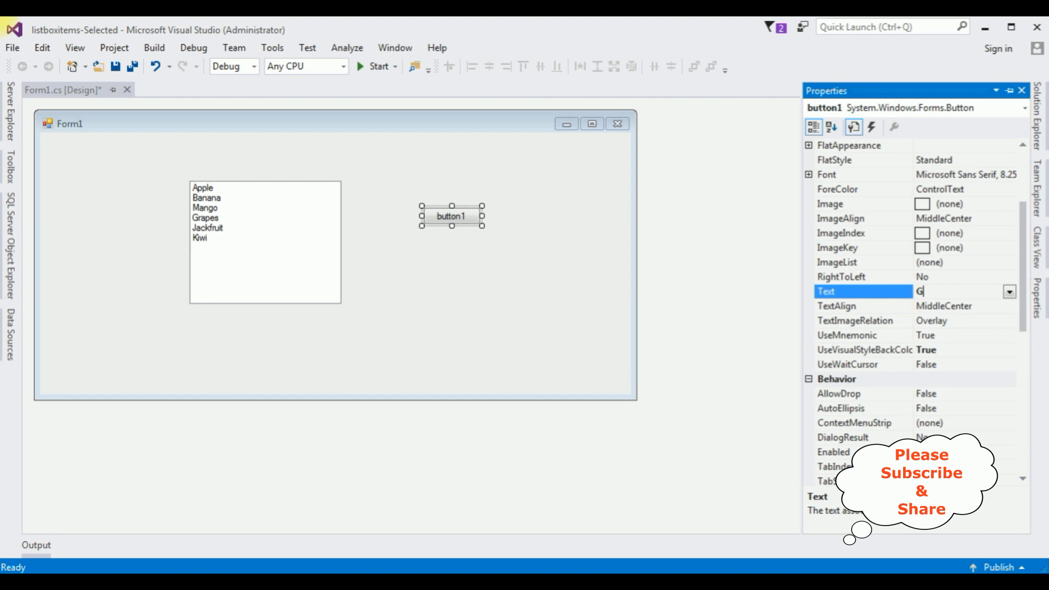
{"action": "type", "text": "et V"}
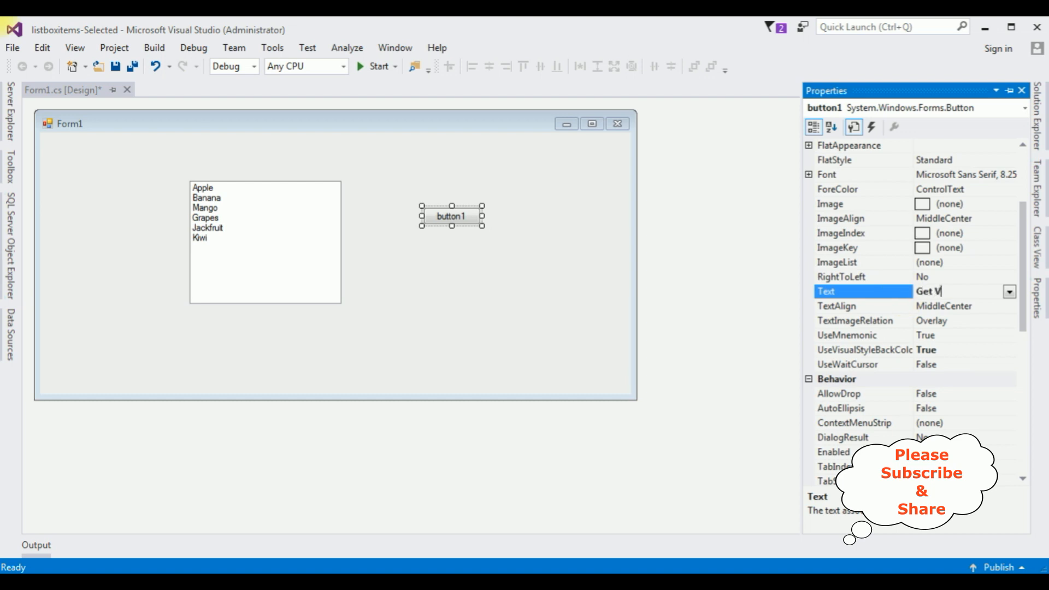
{"action": "type", "text": "alues"}
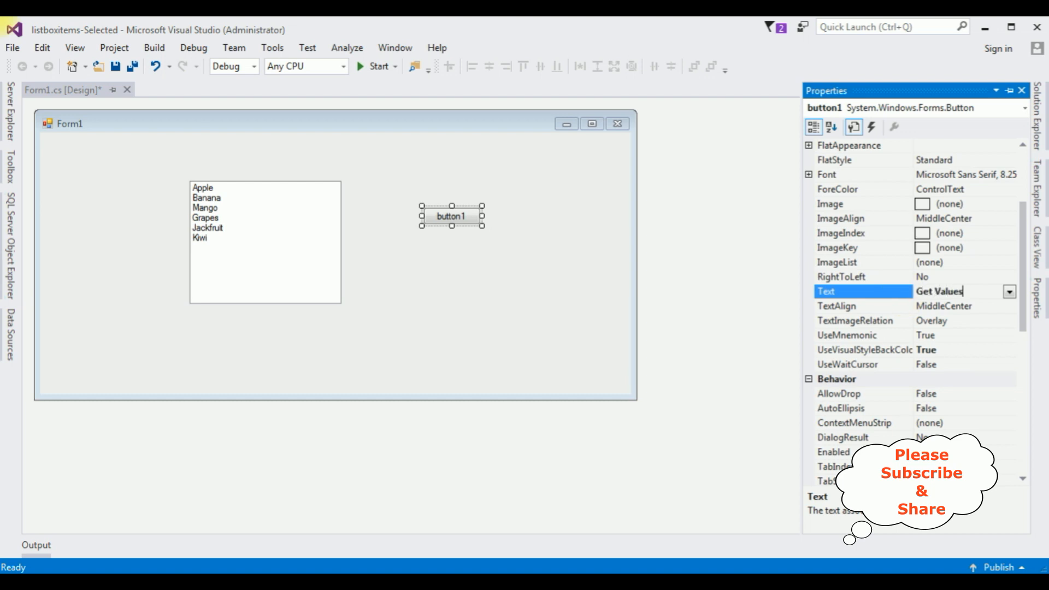
{"action": "key", "text": "Return"}
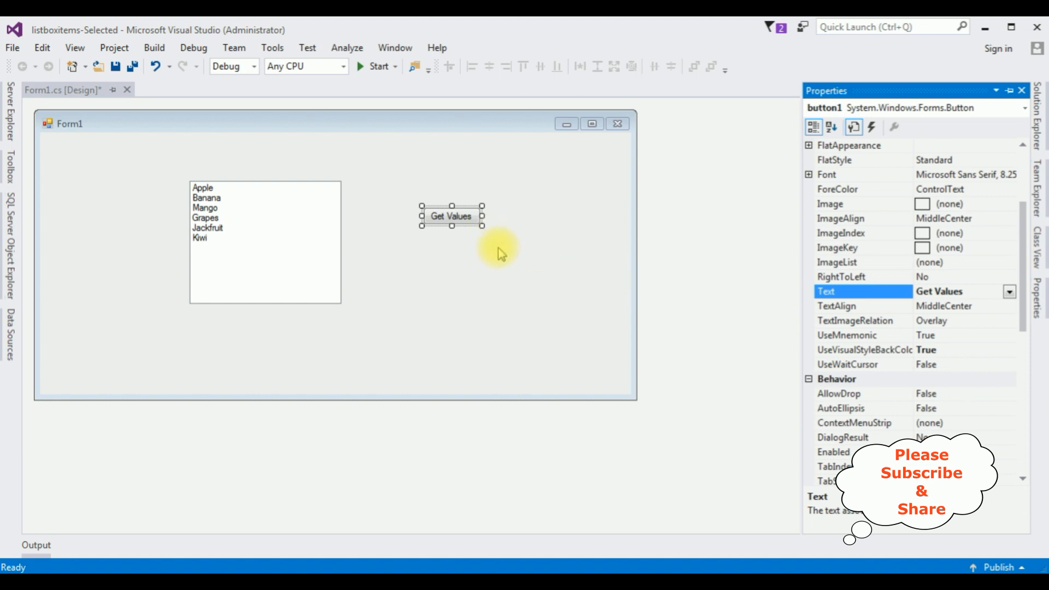
{"action": "mouse_move", "coordinate": [742, 273]}
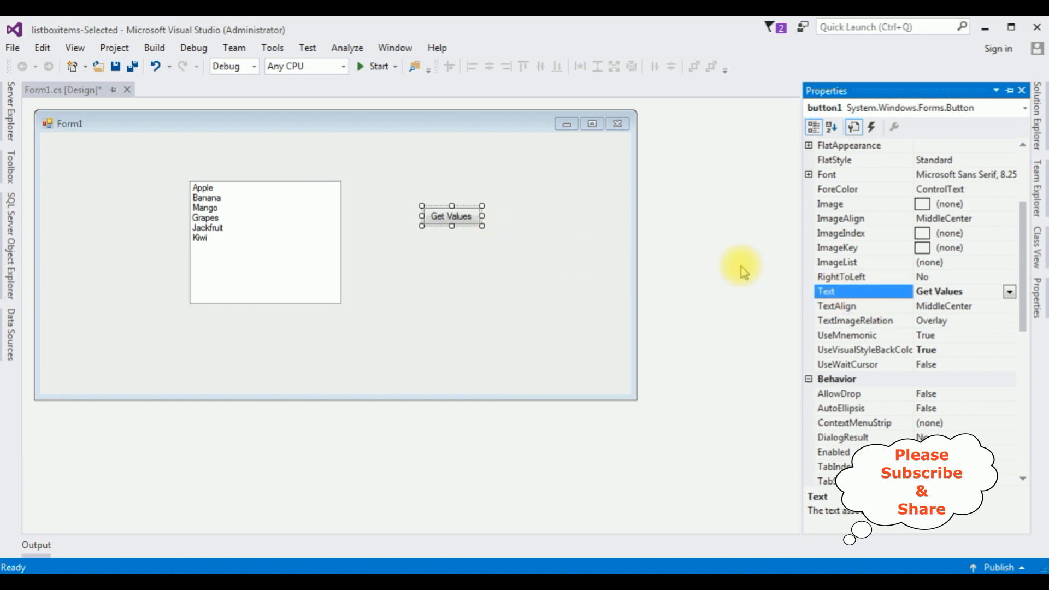
Step: Place a Label below the Get Values button with its Text emptied
{"action": "left_click", "coordinate": [10, 161]}
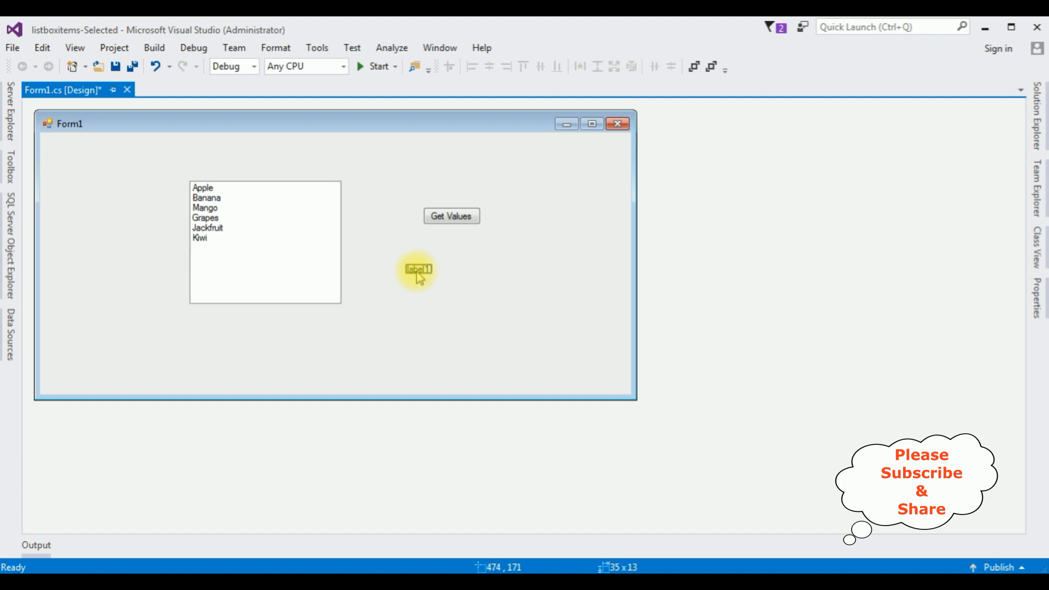
{"action": "left_click", "coordinate": [417, 269]}
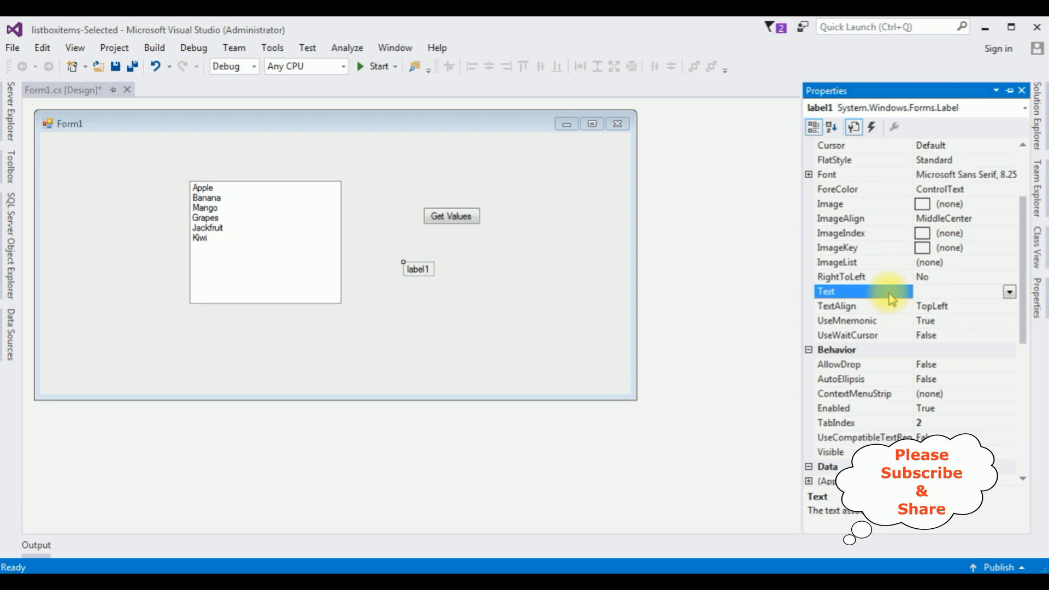
{"action": "mouse_move", "coordinate": [893, 328]}
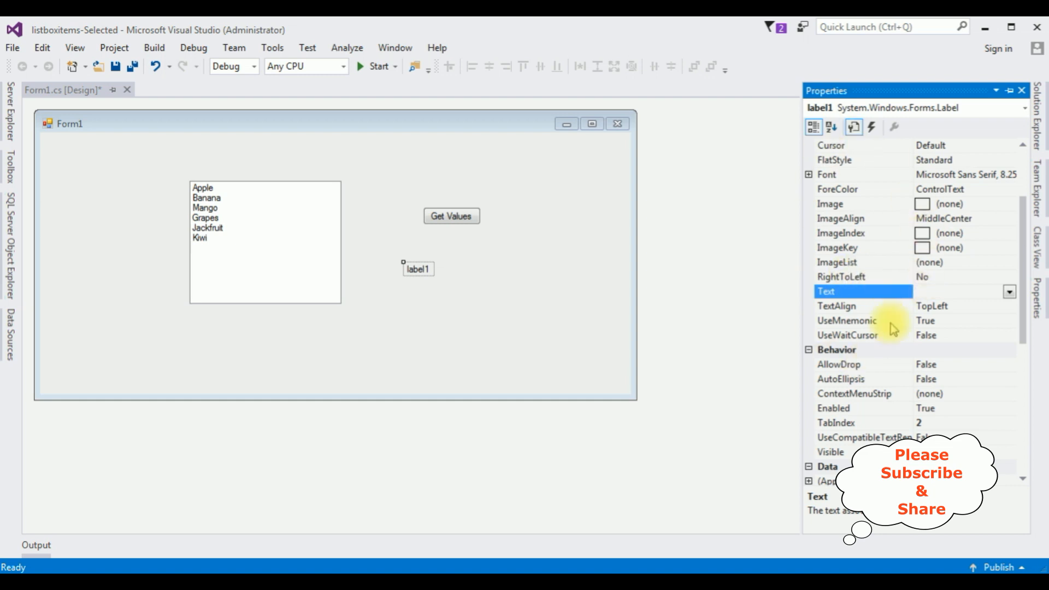
{"action": "left_click", "coordinate": [536, 298]}
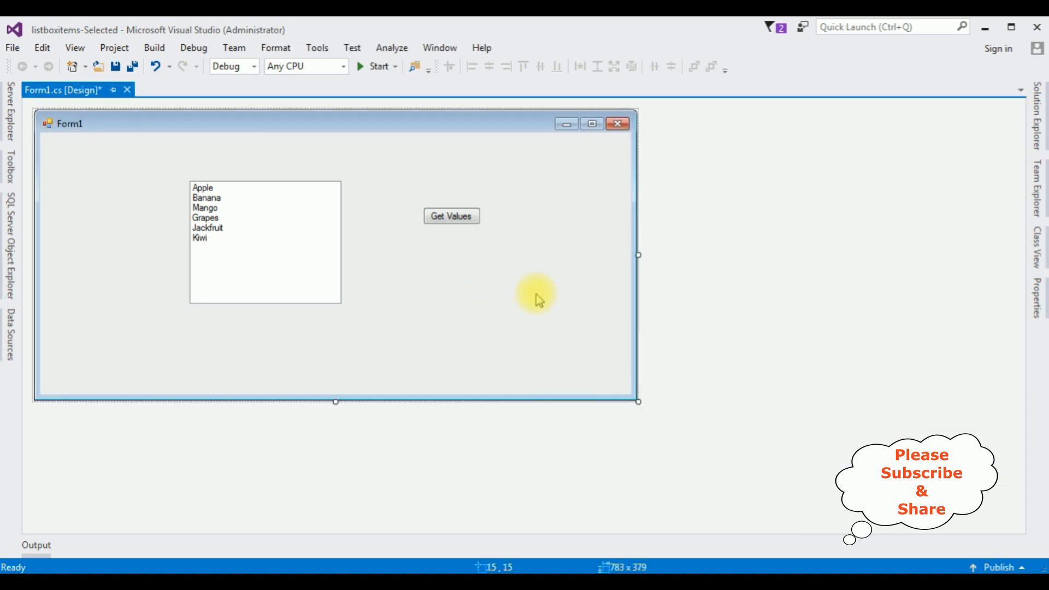
{"action": "mouse_move", "coordinate": [476, 165]}
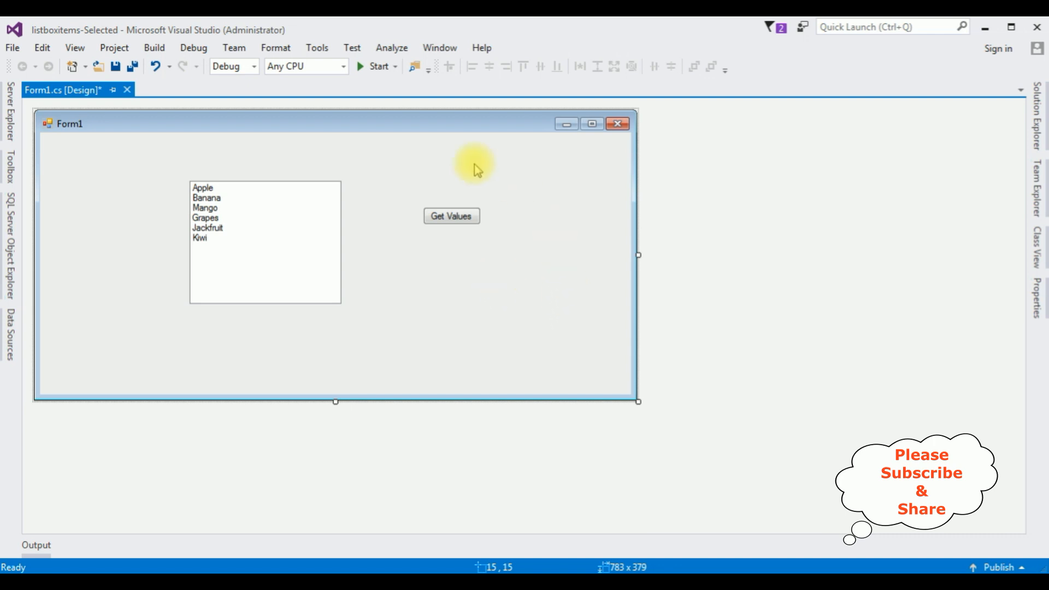
{"action": "mouse_move", "coordinate": [315, 186]}
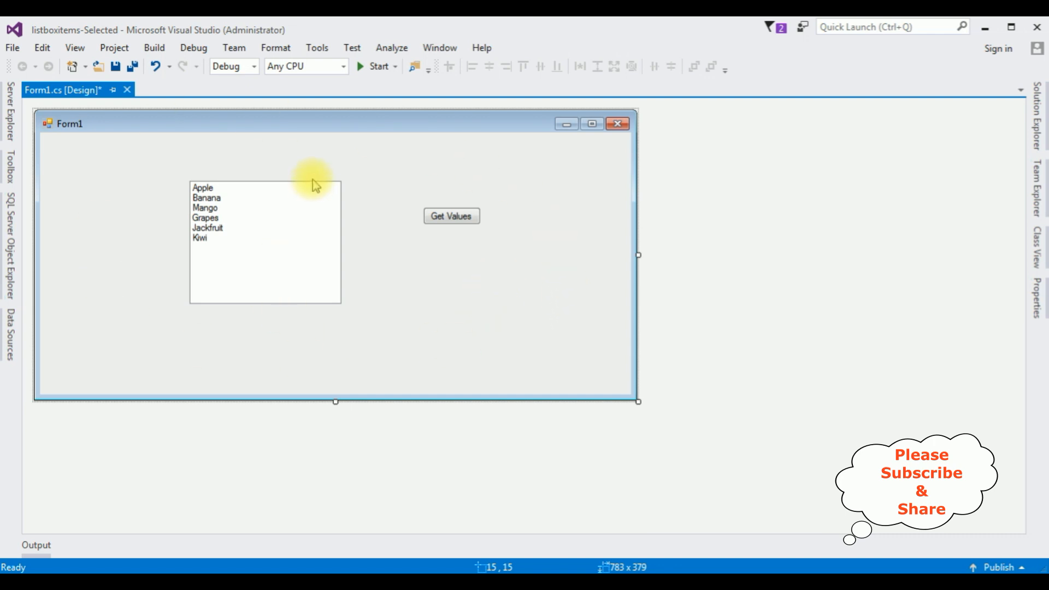
{"action": "mouse_move", "coordinate": [315, 106]}
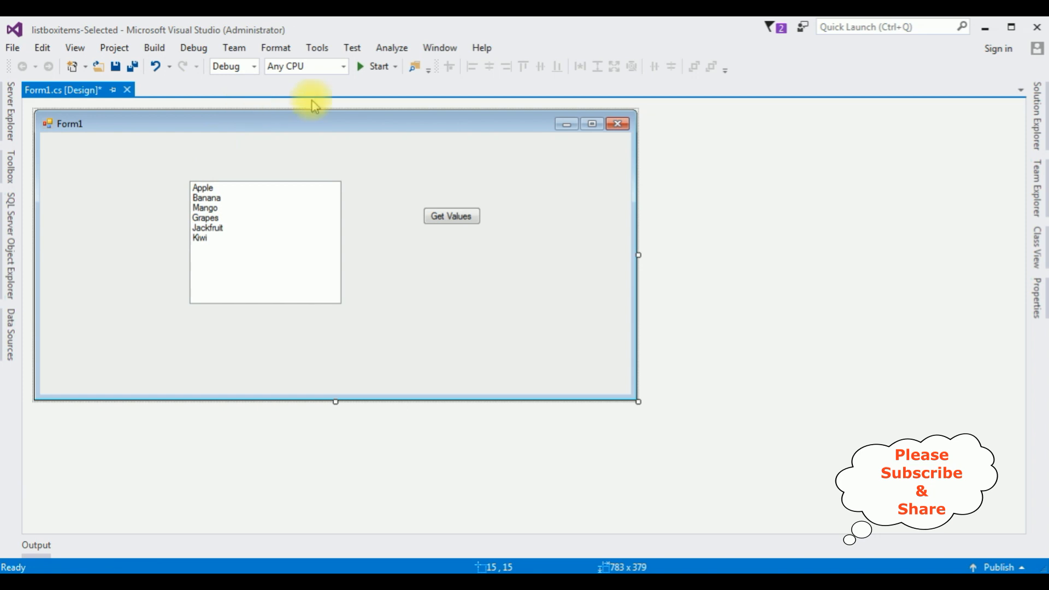
{"action": "mouse_move", "coordinate": [418, 280]}
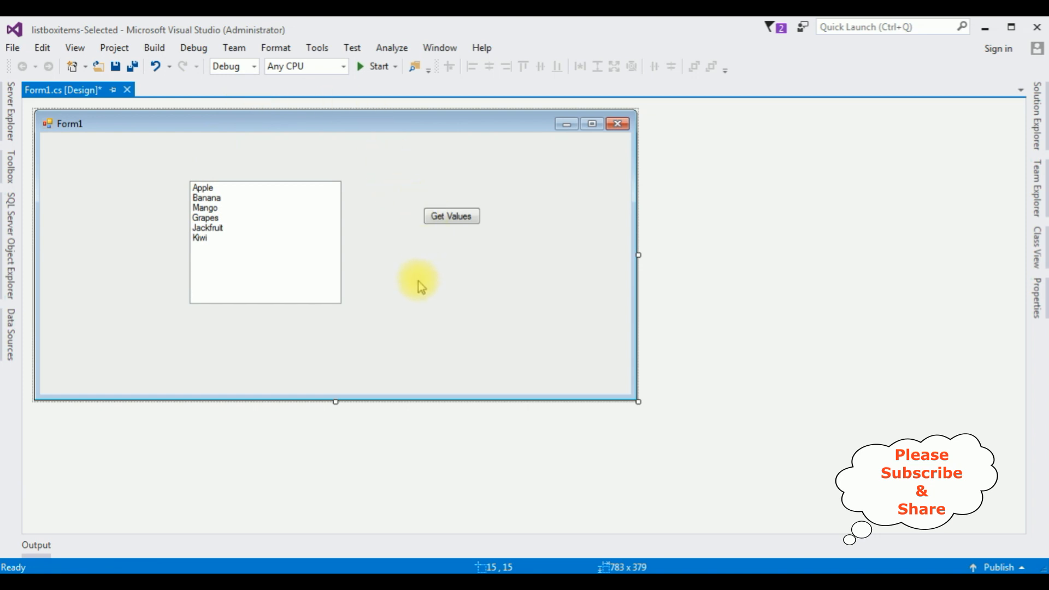
{"action": "mouse_move", "coordinate": [394, 296]}
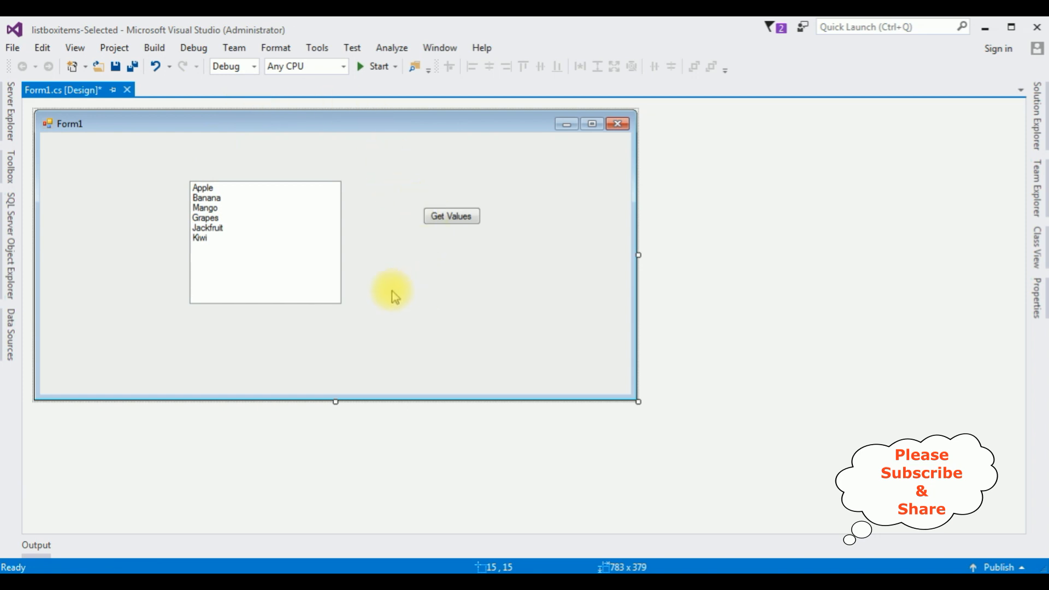
Step: Open button1_Click and add label1.Text = ""; to blank the label
{"action": "left_click", "coordinate": [451, 215]}
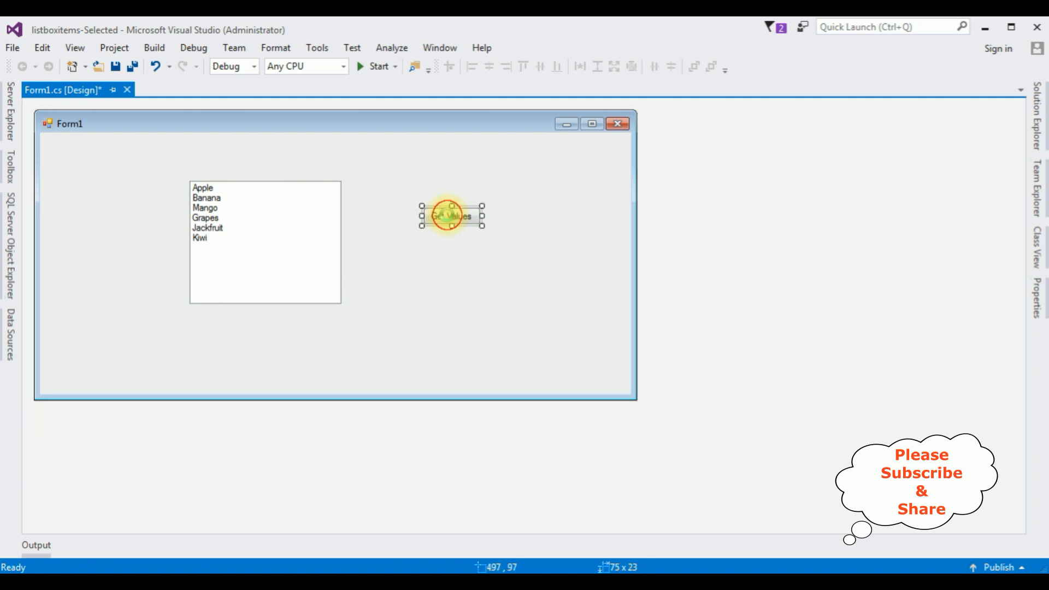
{"action": "double_click", "coordinate": [449, 215]}
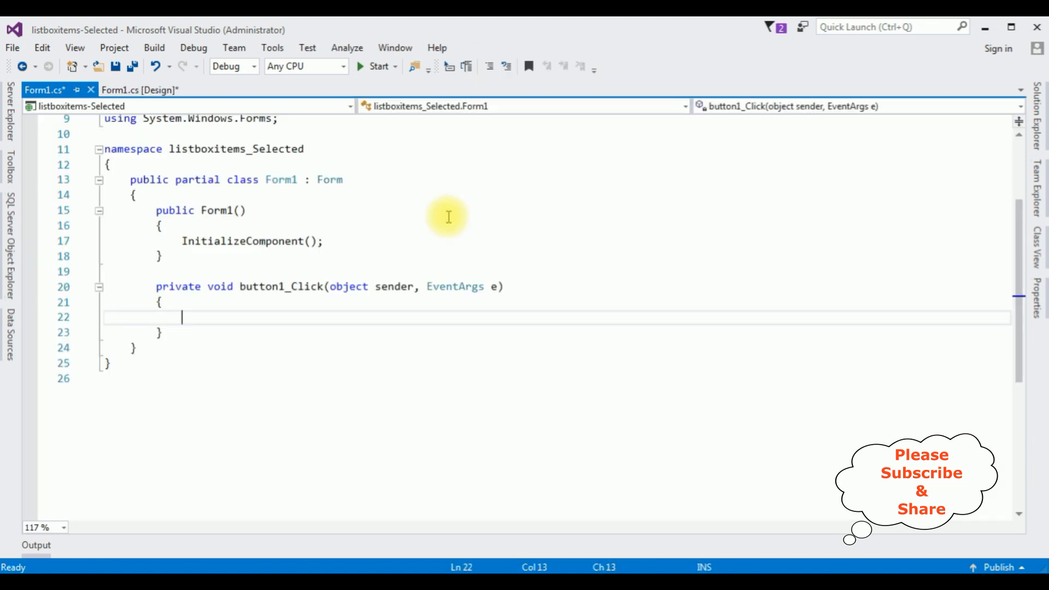
{"action": "mouse_move", "coordinate": [284, 316]}
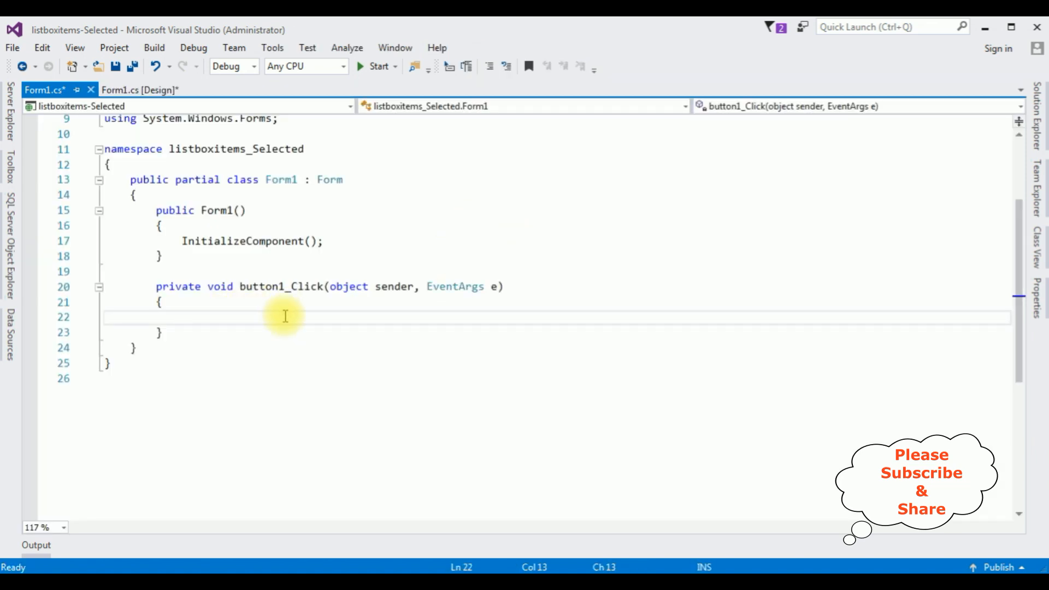
{"action": "type", "text": "la"}
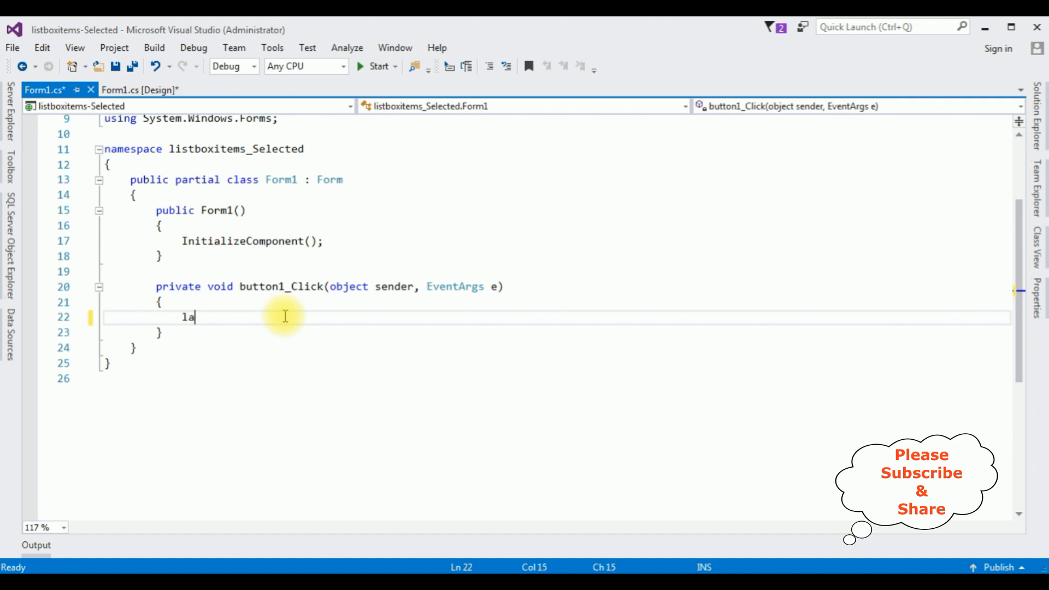
{"action": "type", "text": "bel1"}
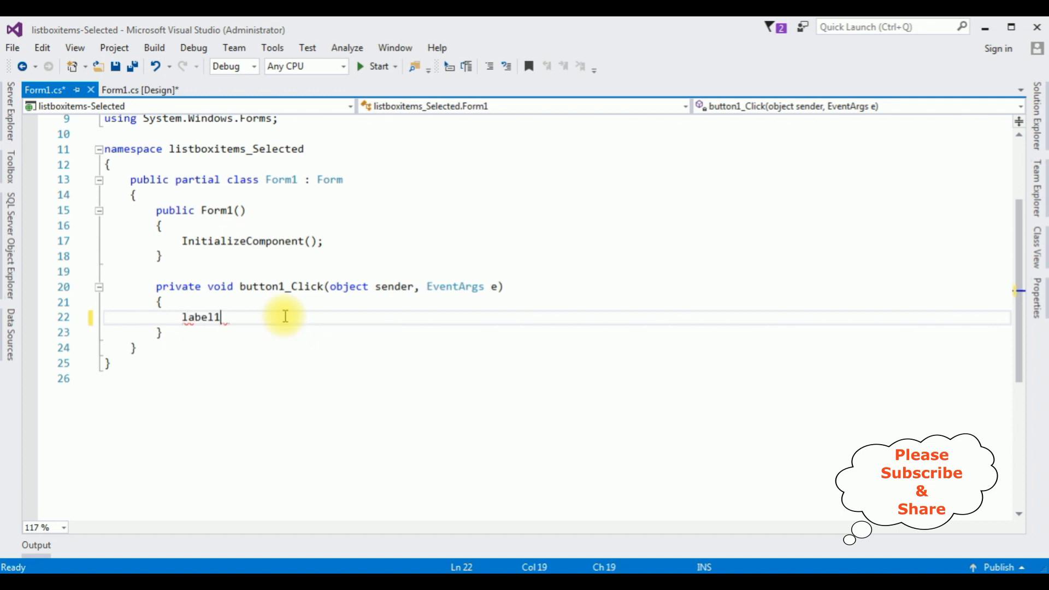
{"action": "type", "text": ".Text"}
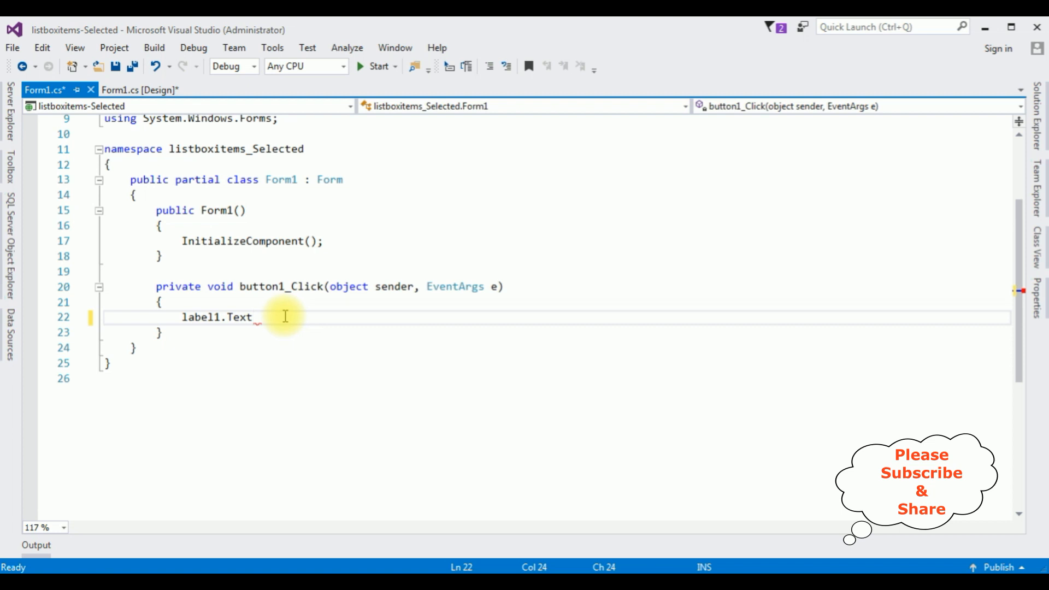
{"action": "type", "text": "= \"\";"}
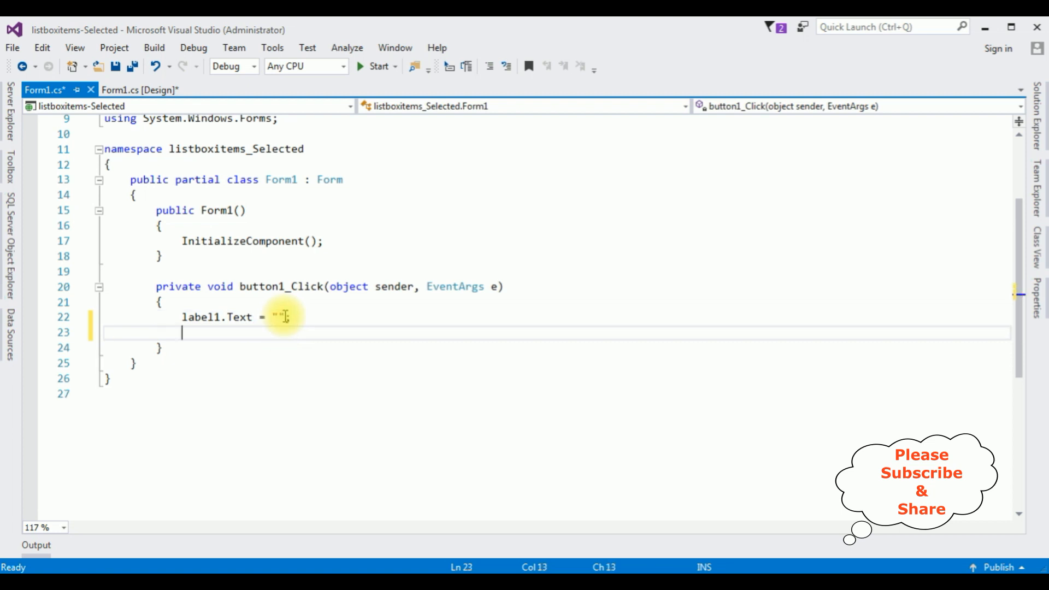
Step: Add foreach(object fruits in listBox1.SelectedItems) { } to the handler
{"action": "type", "text": "foreach"}
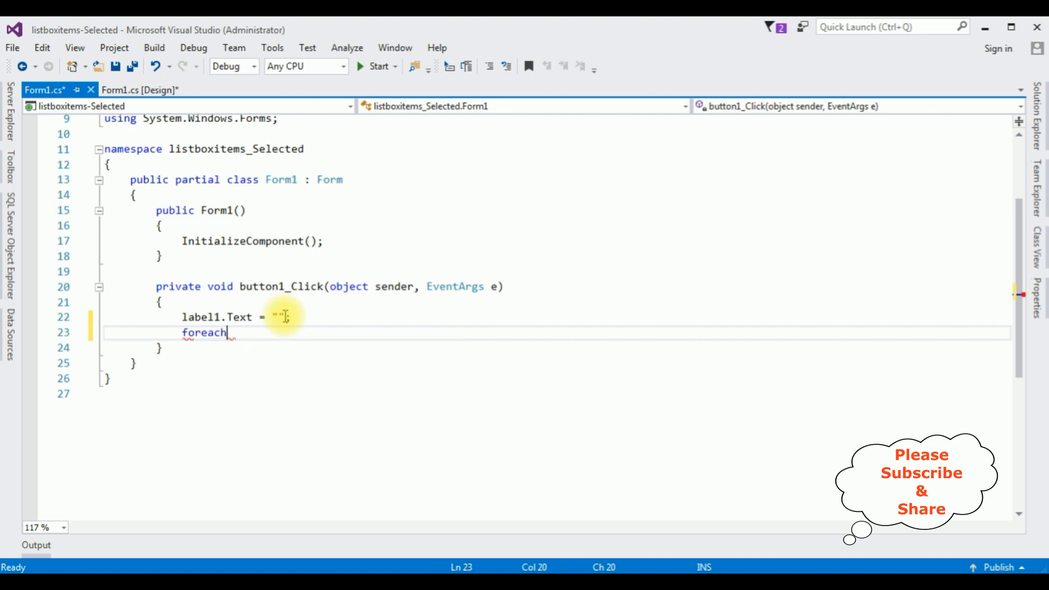
{"action": "type", "text": "(object f"}
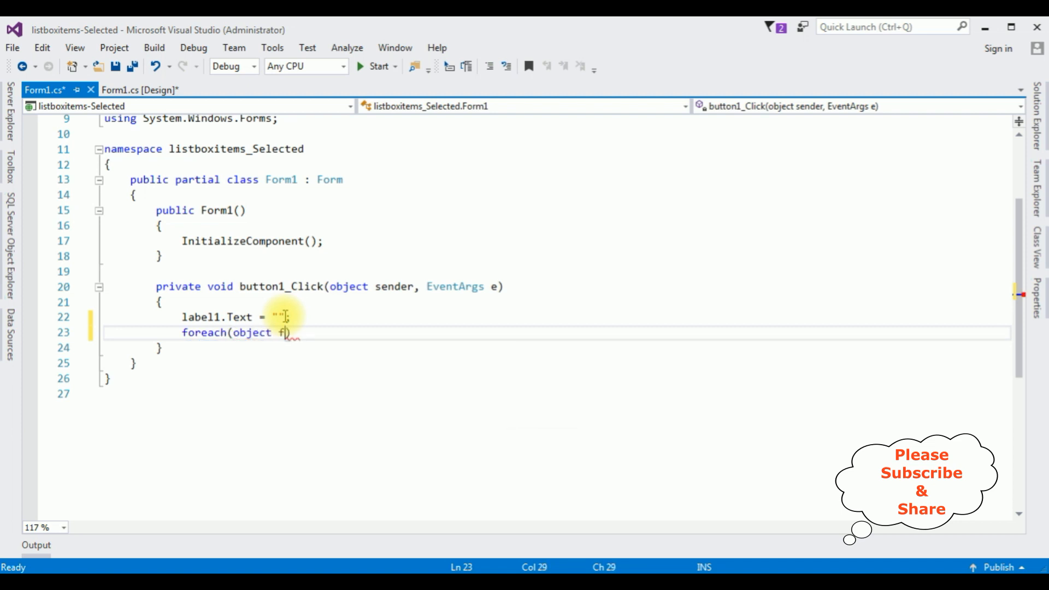
{"action": "type", "text": "ruits"}
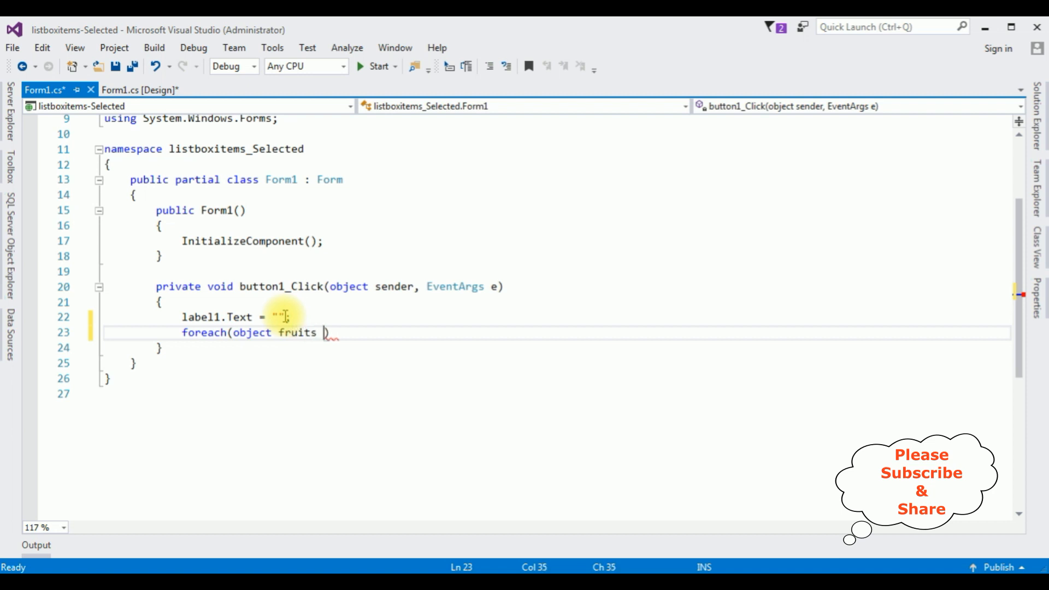
{"action": "type", "text": "in listBox1.s"}
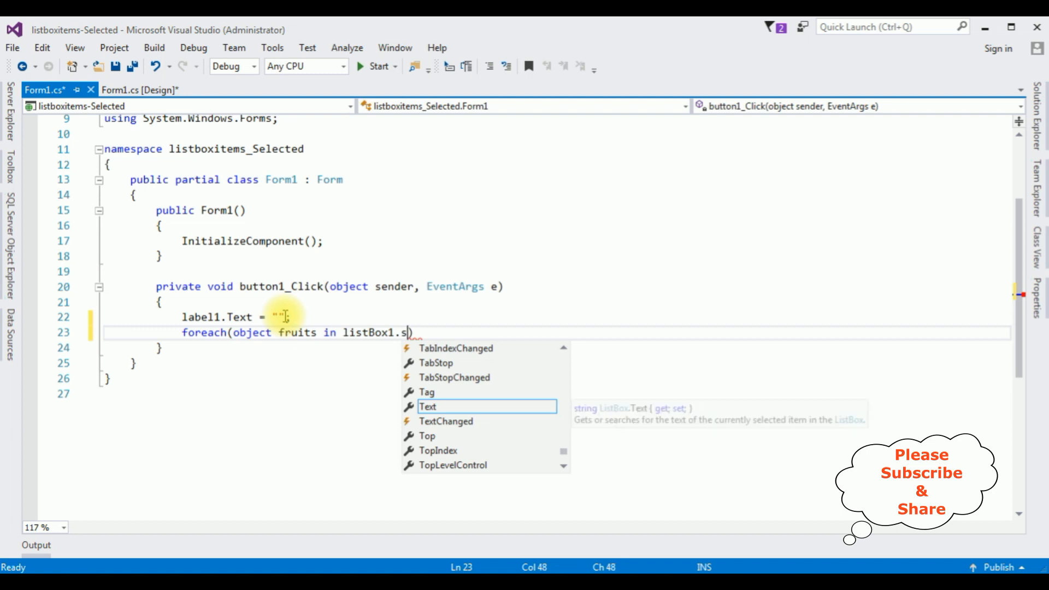
{"action": "type", "text": "electedItem"}
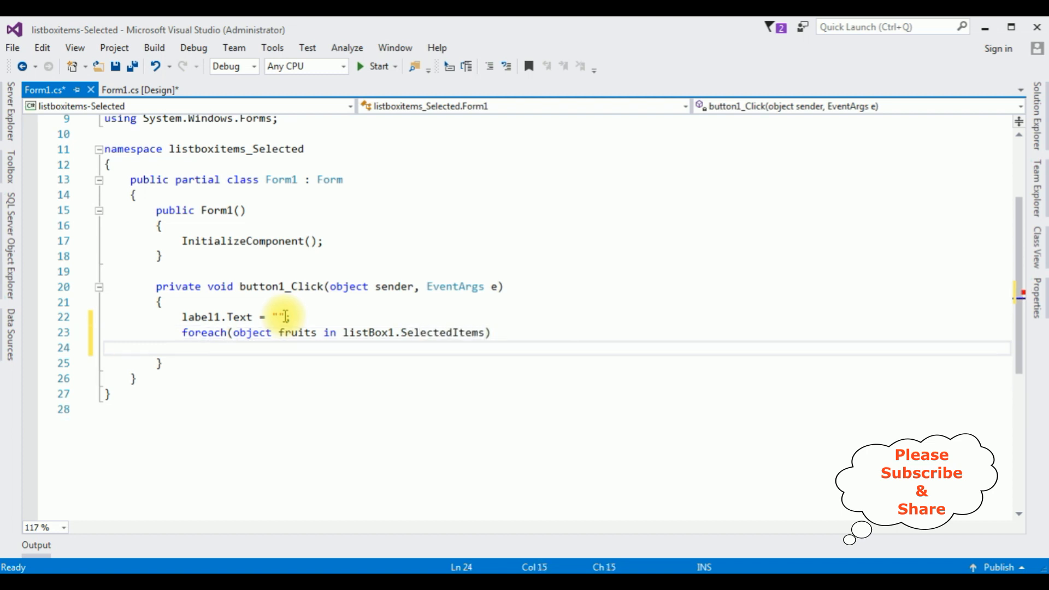
{"action": "type", "text": "{"}
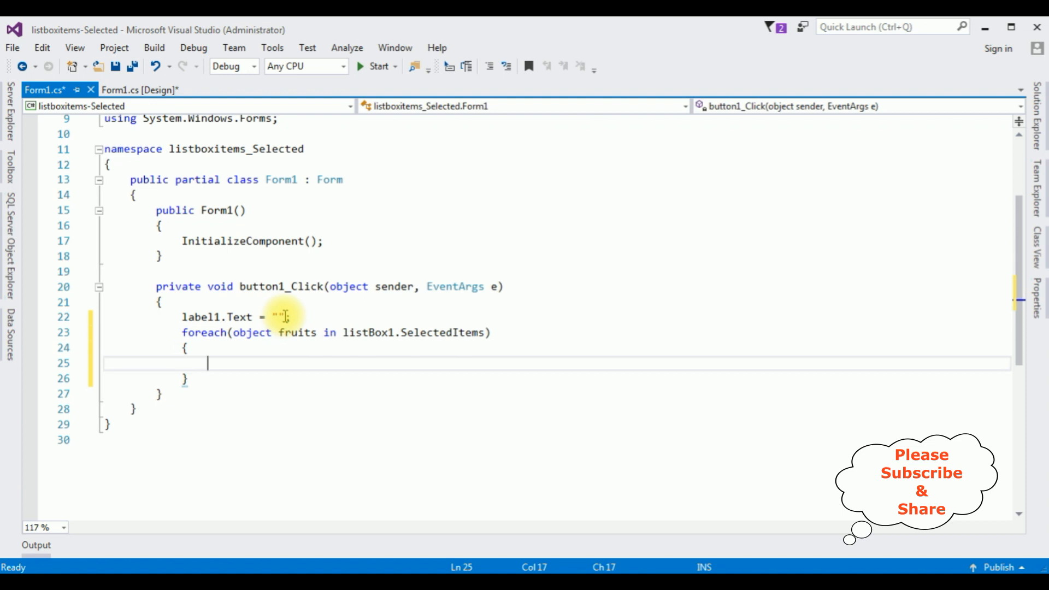
Step: Inside the loop, type label1.Text += (label1.Text == "" ? "" : ",") + fruits.ToString(); and build
{"action": "type", "text": "label1."}
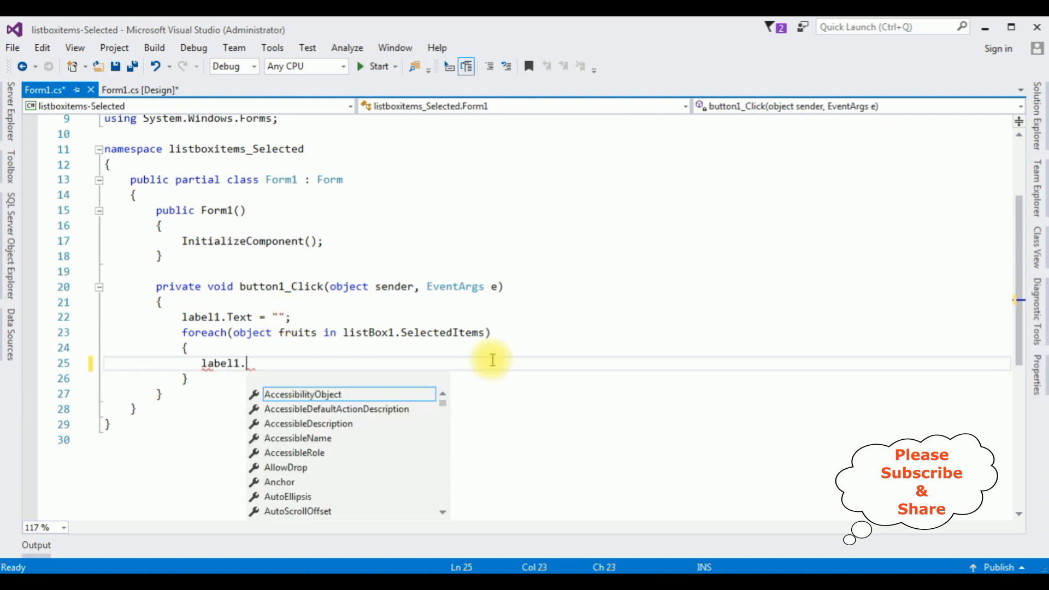
{"action": "type", "text": "Text"}
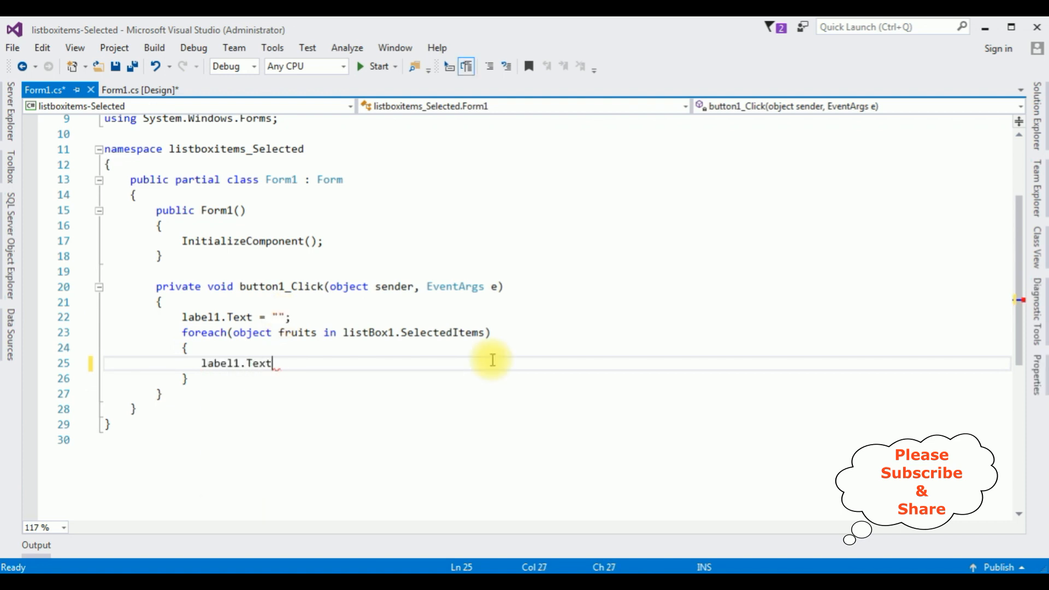
{"action": "type", "text": "+="}
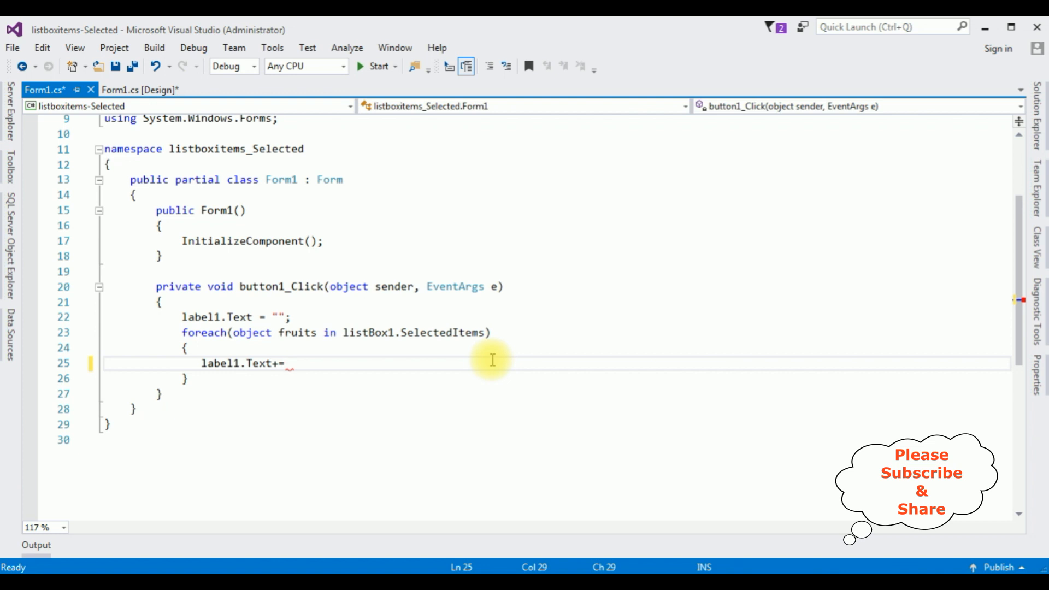
{"action": "type", "text": "()"}
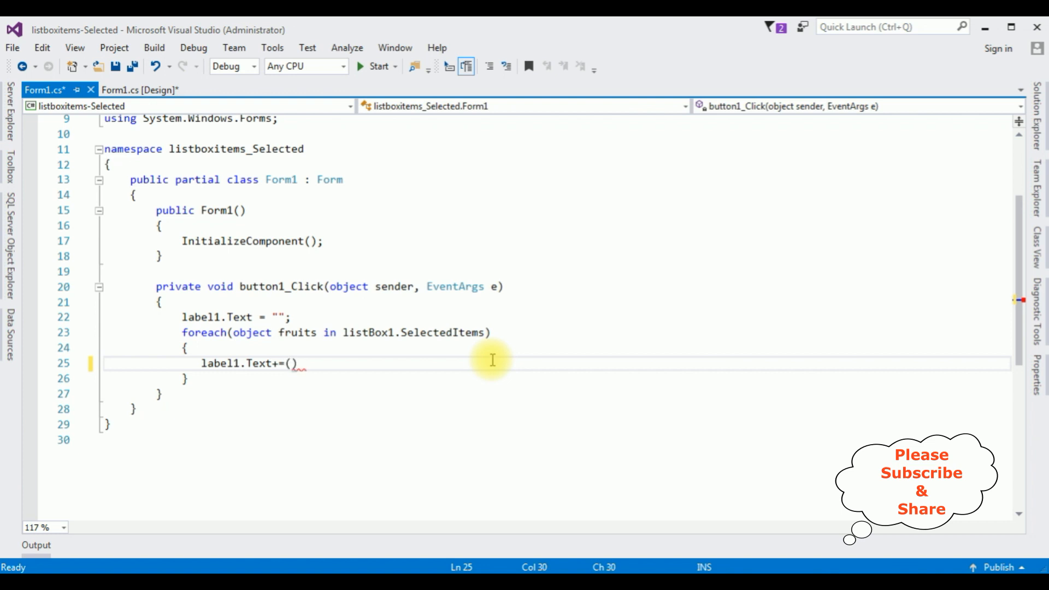
{"action": "type", "text": "label1.t"}
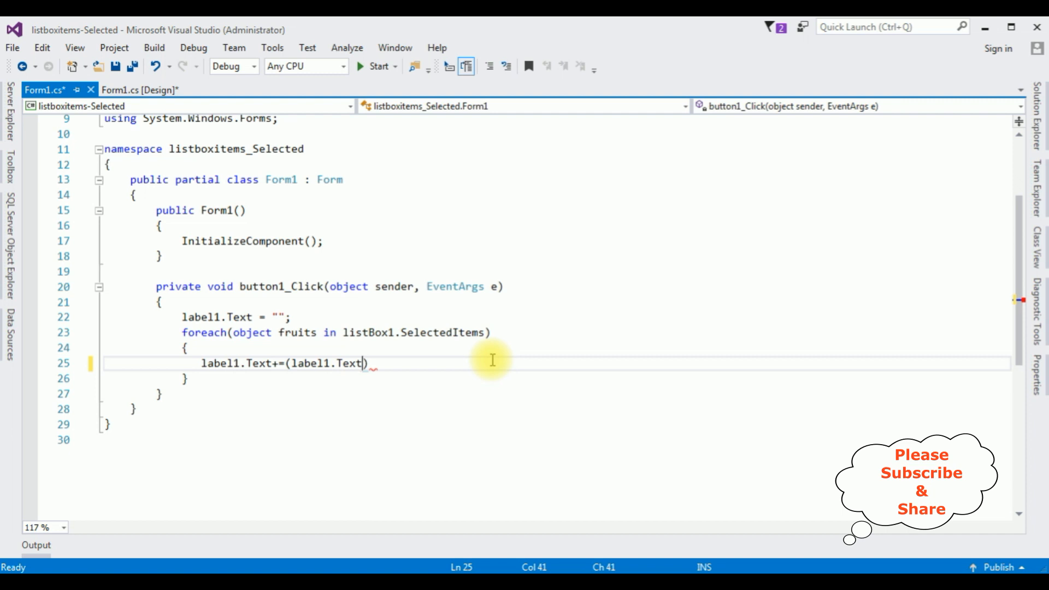
{"action": "type", "text": "=="}
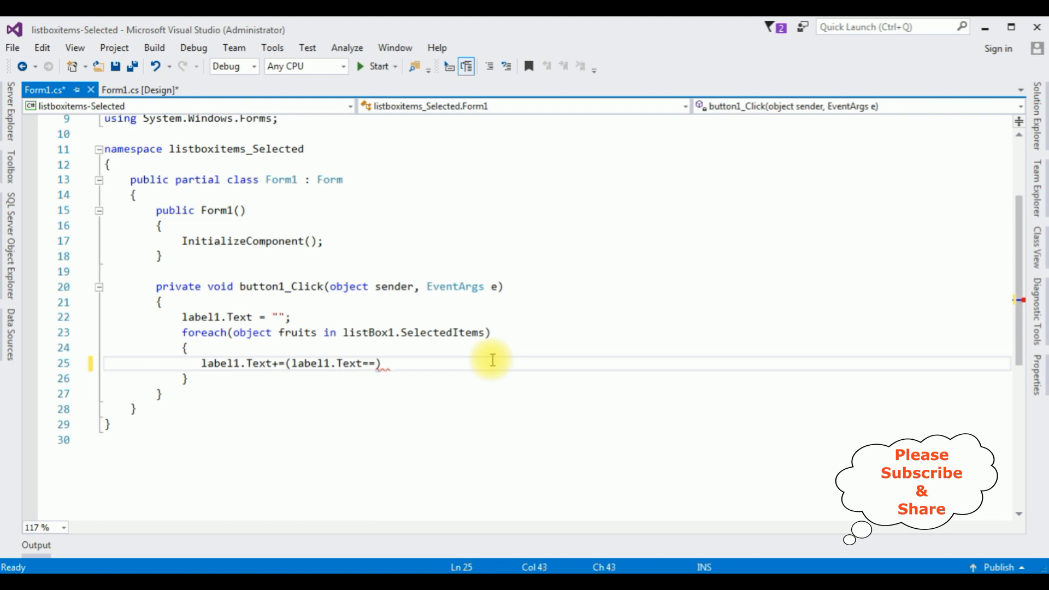
{"action": "type", "text": "\""}
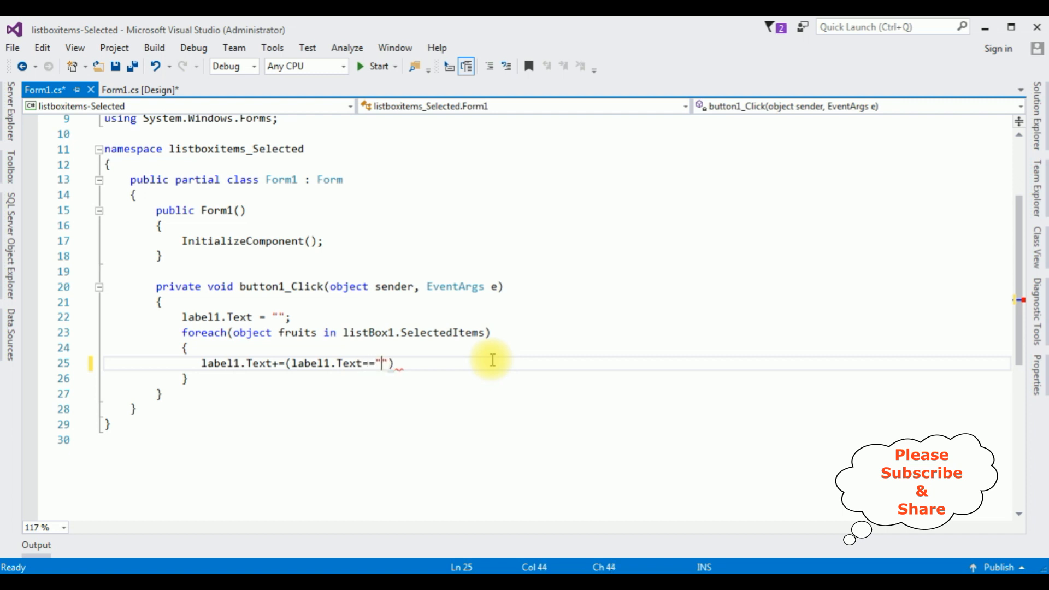
{"action": "type", "text": "\"\""}
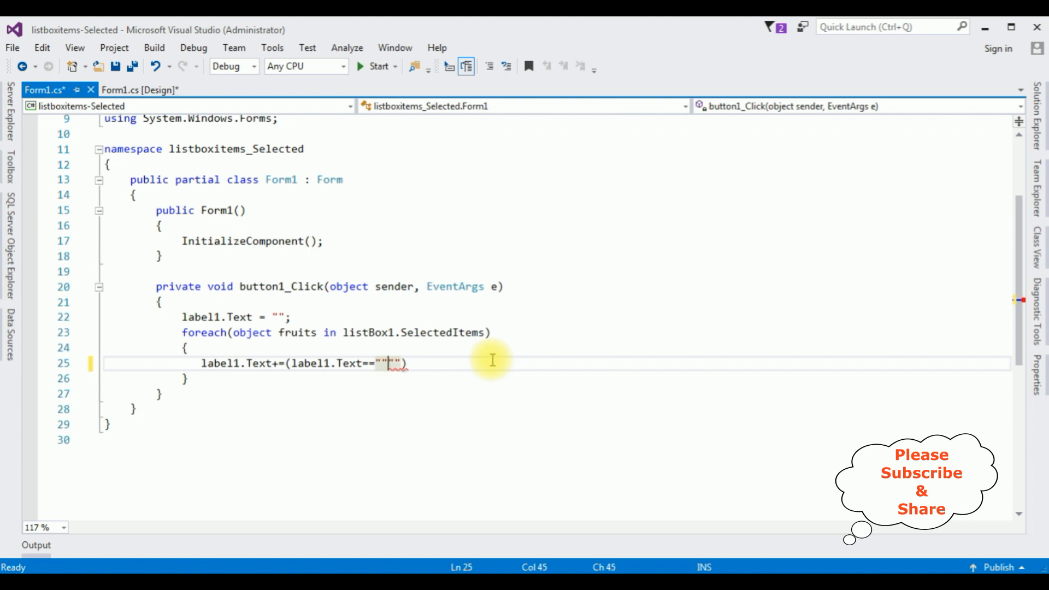
{"action": "type", "text": "?\"\""}
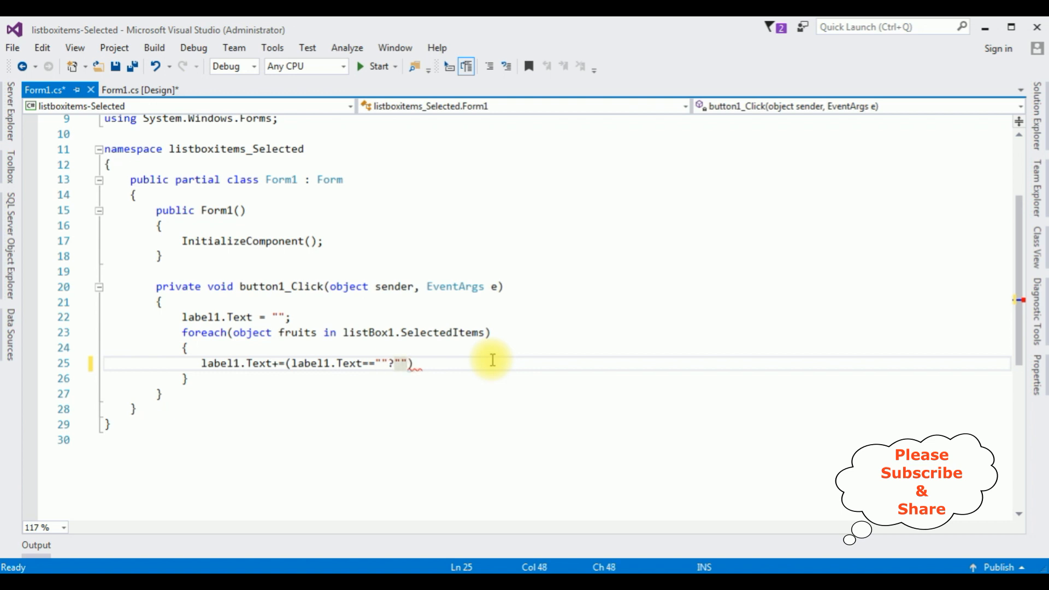
{"action": "type", "text": ":\","}
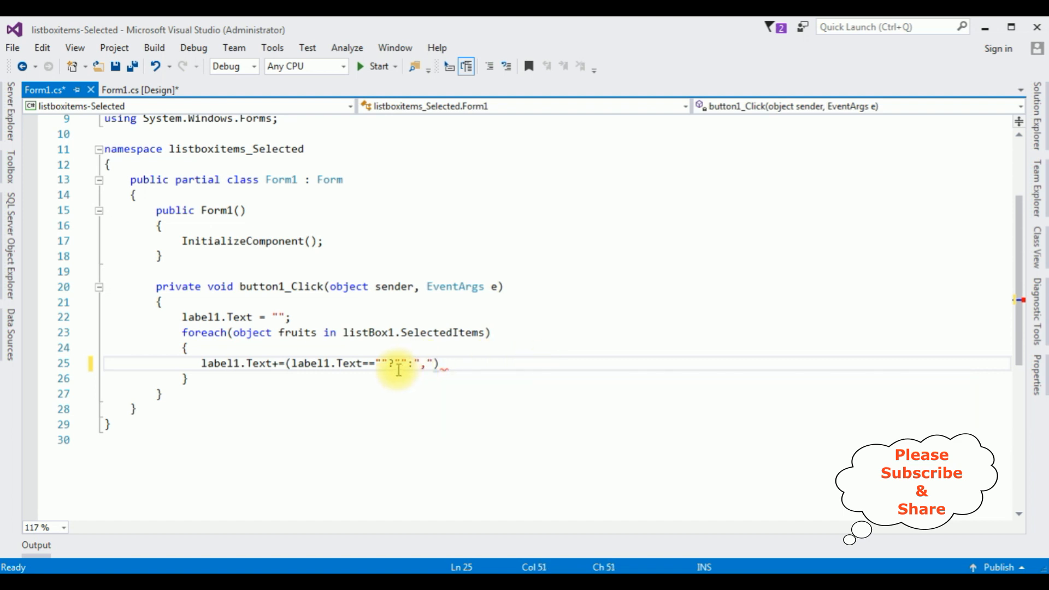
{"action": "mouse_move", "coordinate": [435, 364]}
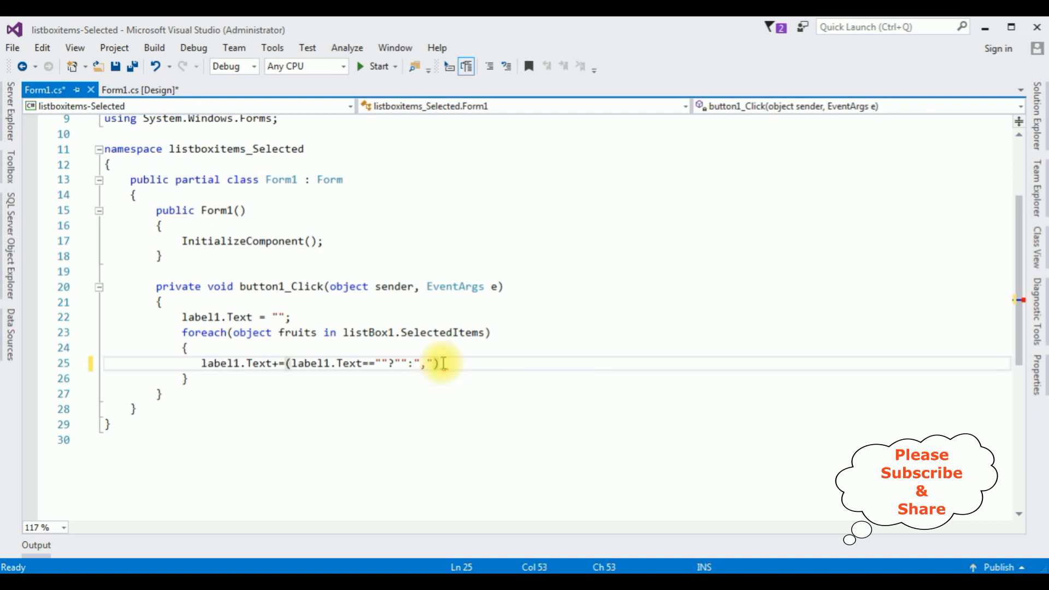
{"action": "type", "text": "{f"}
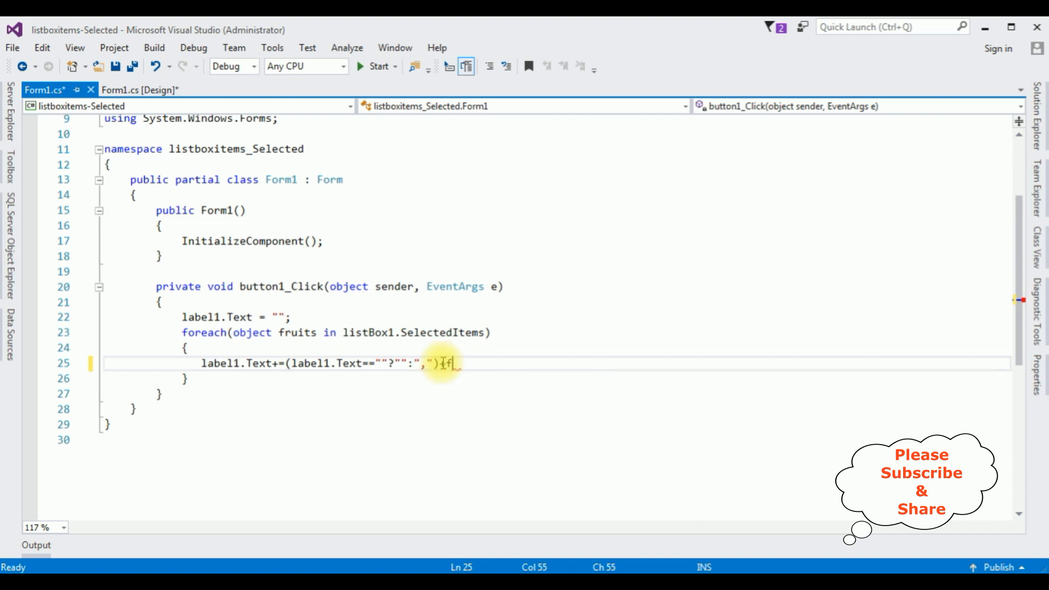
{"action": "type", "text": "ruits.t"}
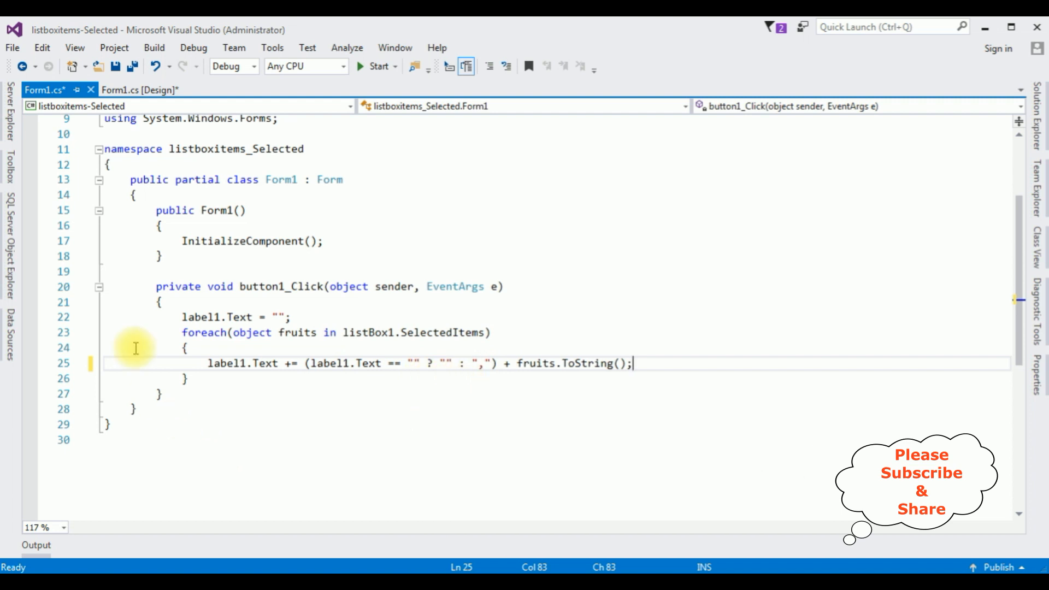
{"action": "mouse_move", "coordinate": [538, 423]}
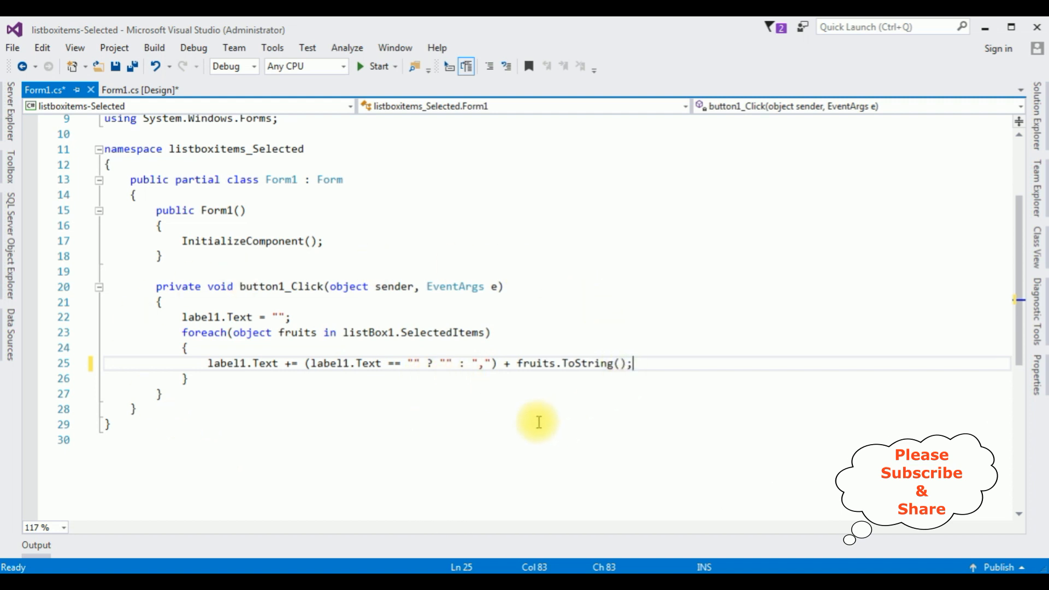
{"action": "left_click", "coordinate": [376, 66]}
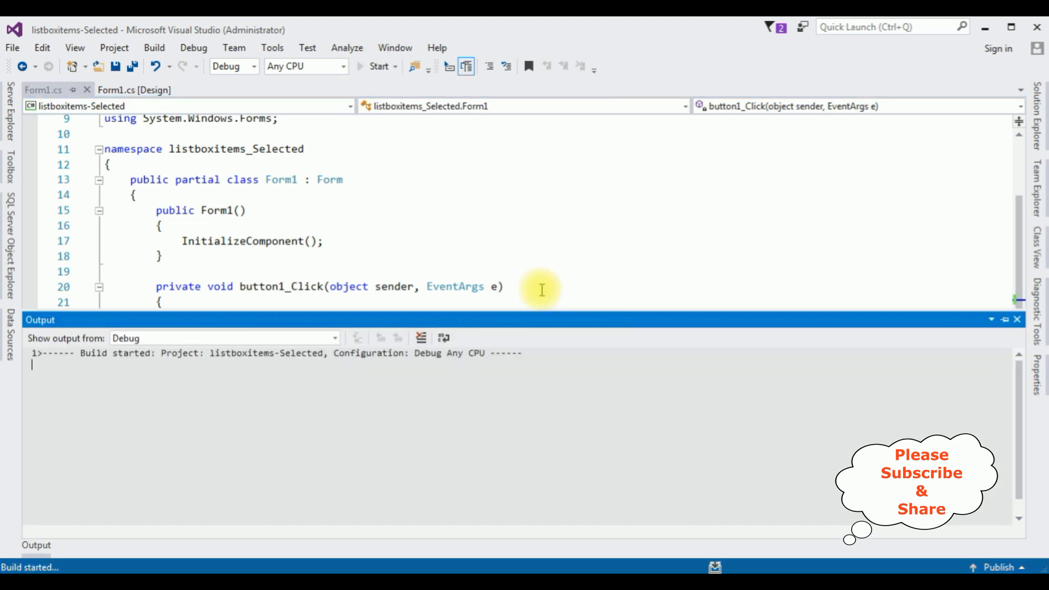
Step: Run the form, toggle Mango and Kiwi, and show Grapes,Jackfruit,Kiwi in the label
{"action": "left_click", "coordinate": [378, 65]}
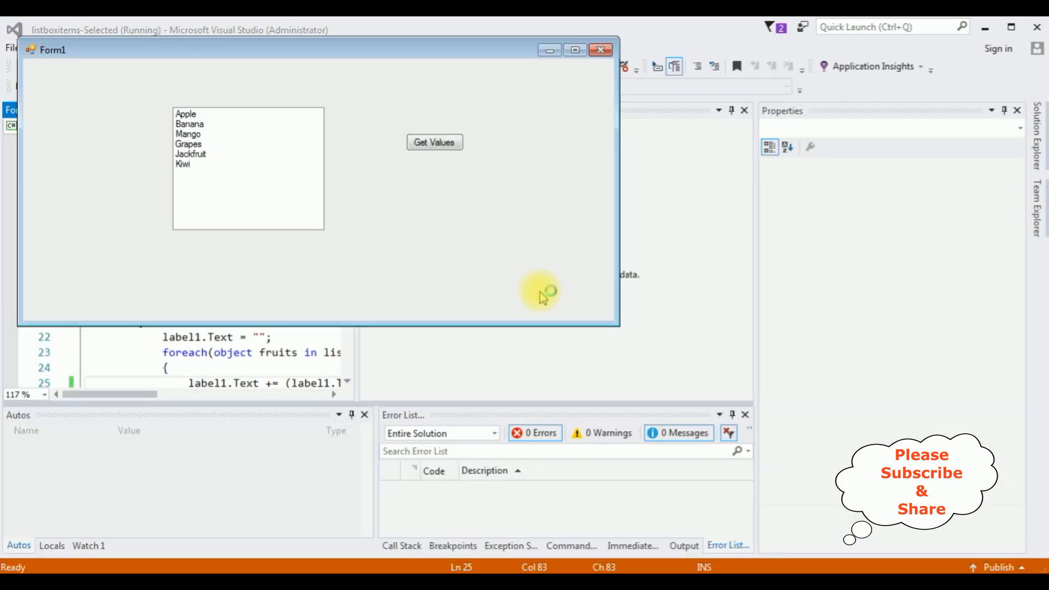
{"action": "mouse_move", "coordinate": [314, 129]}
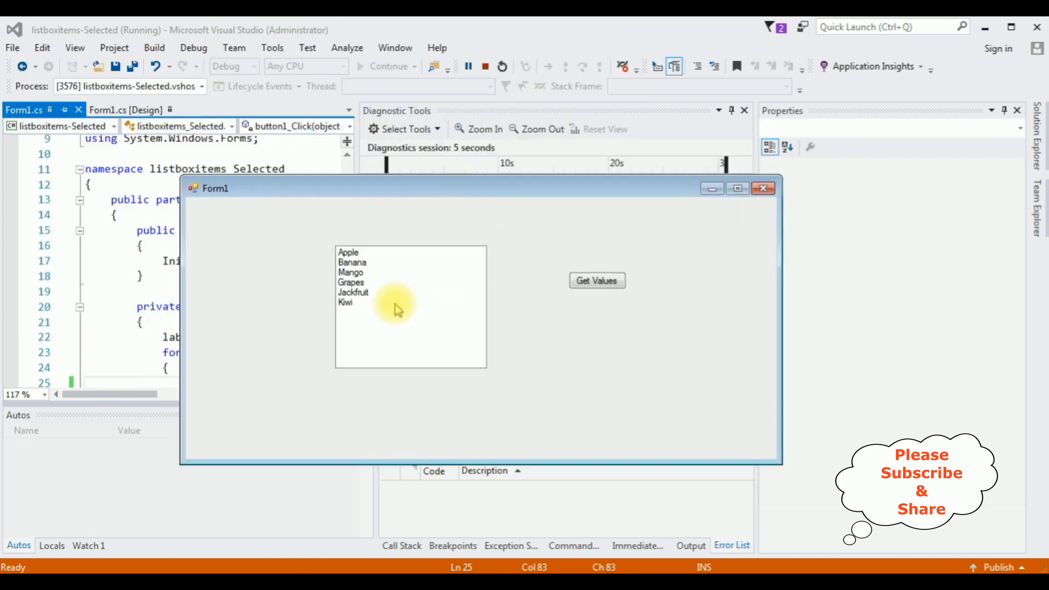
{"action": "left_click", "coordinate": [351, 272]}
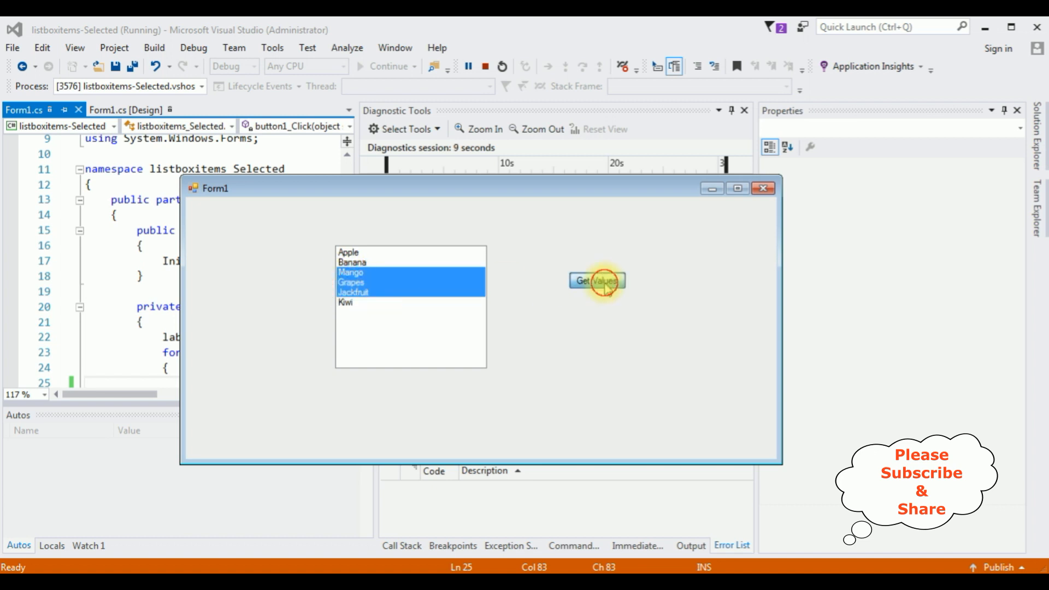
{"action": "left_click", "coordinate": [596, 281]}
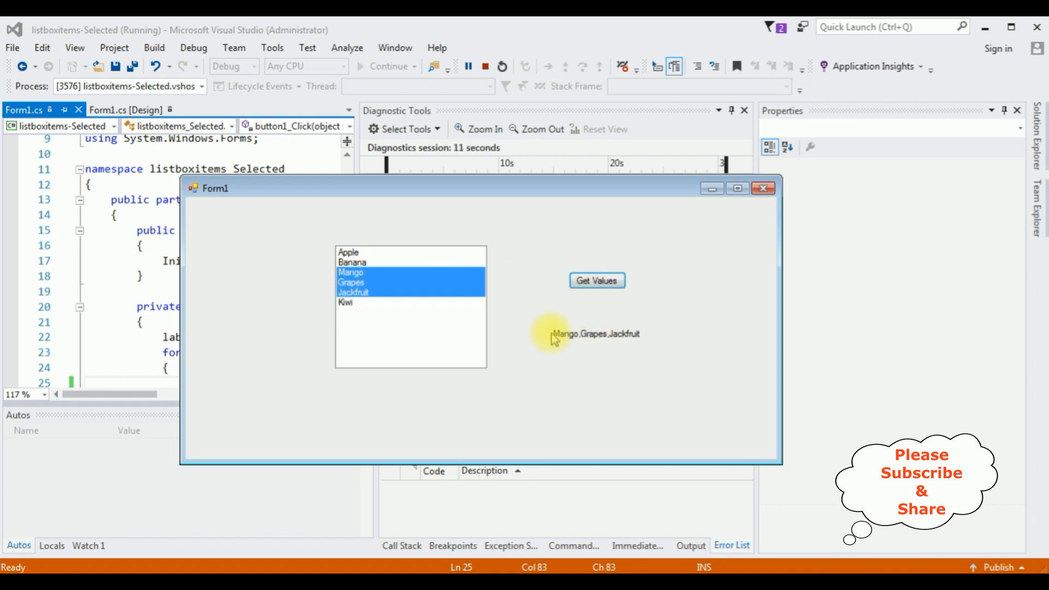
{"action": "mouse_move", "coordinate": [604, 352]}
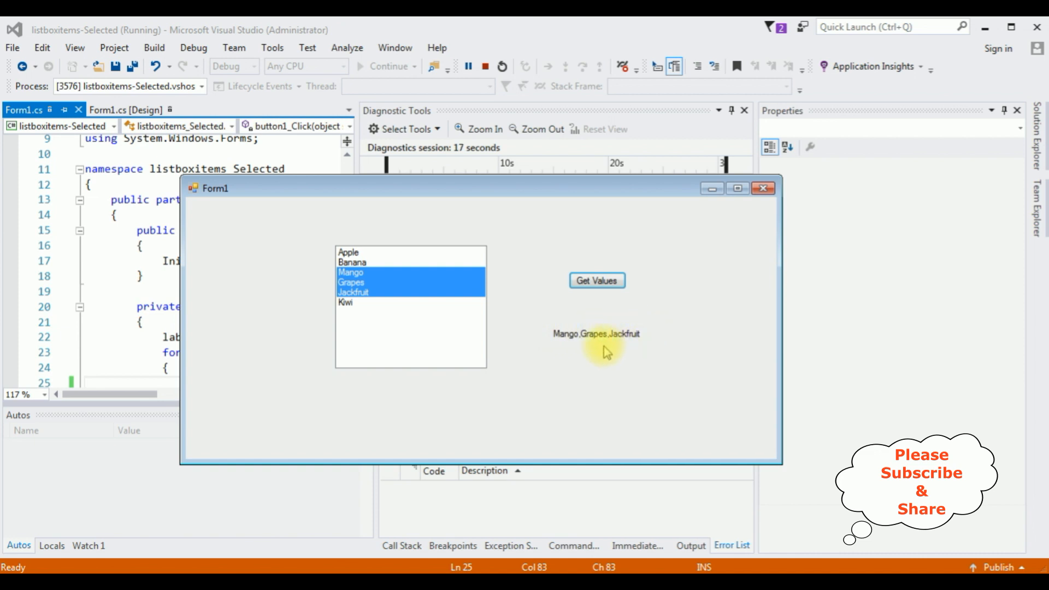
{"action": "mouse_move", "coordinate": [627, 348]}
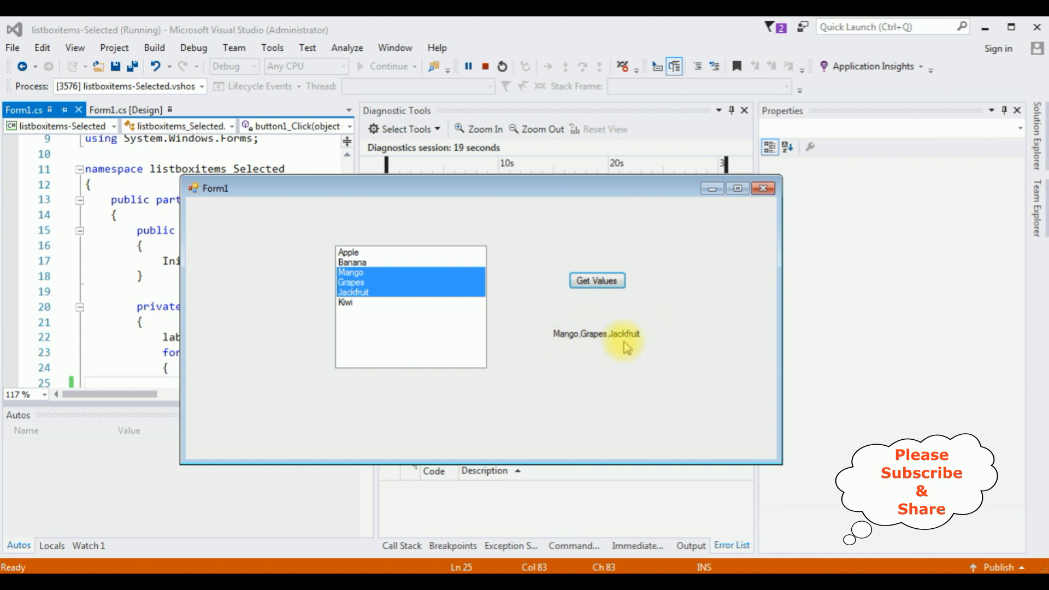
{"action": "left_click", "coordinate": [345, 302]}
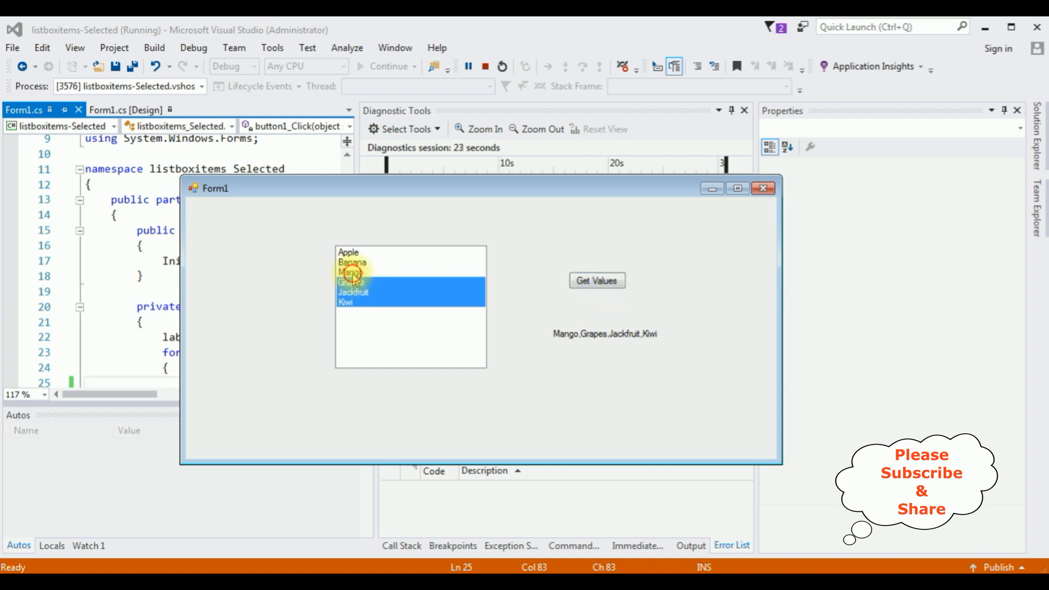
{"action": "left_click", "coordinate": [595, 280]}
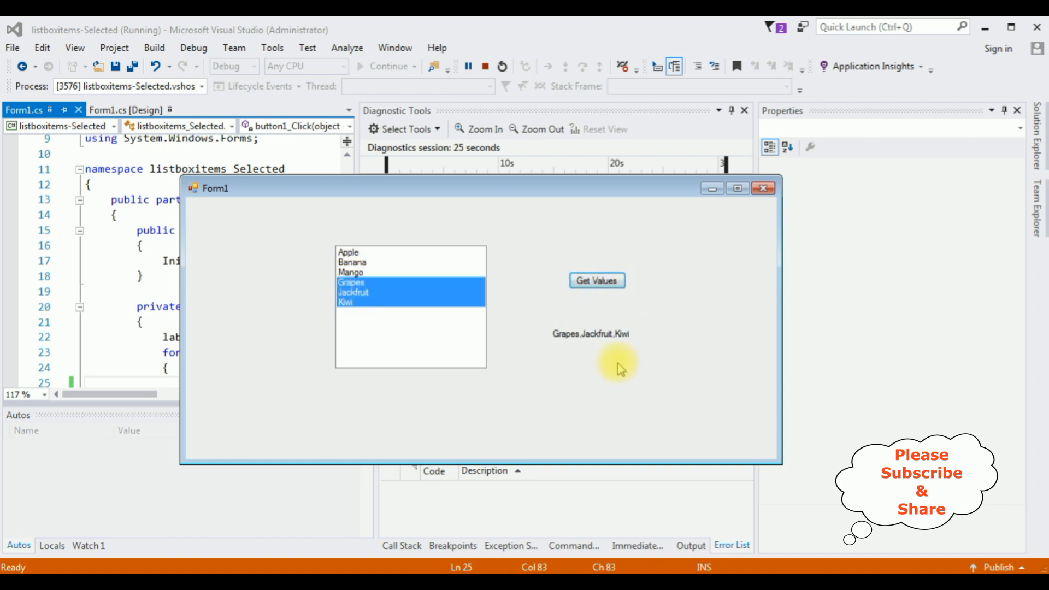
{"action": "mouse_move", "coordinate": [622, 346]}
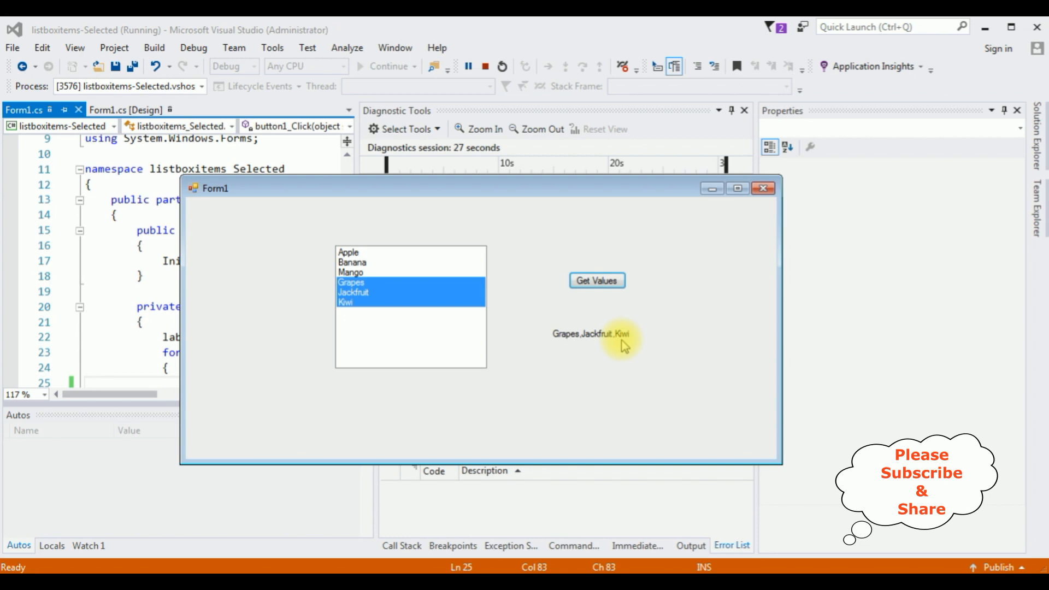